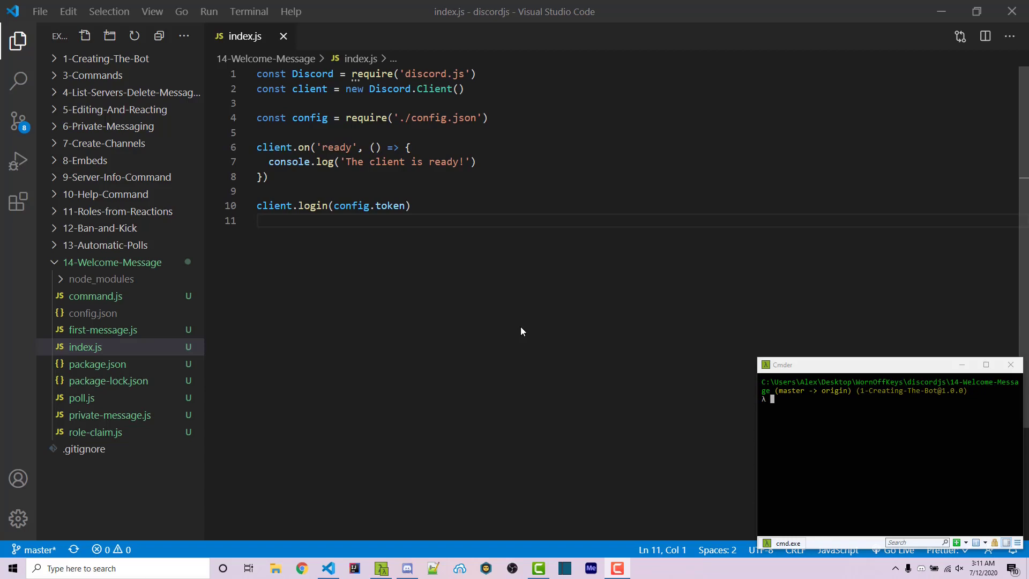
- View the bot's welcome messages in #welcome, follow the #rules-and-info link, then return to #welcome
click(406, 569)
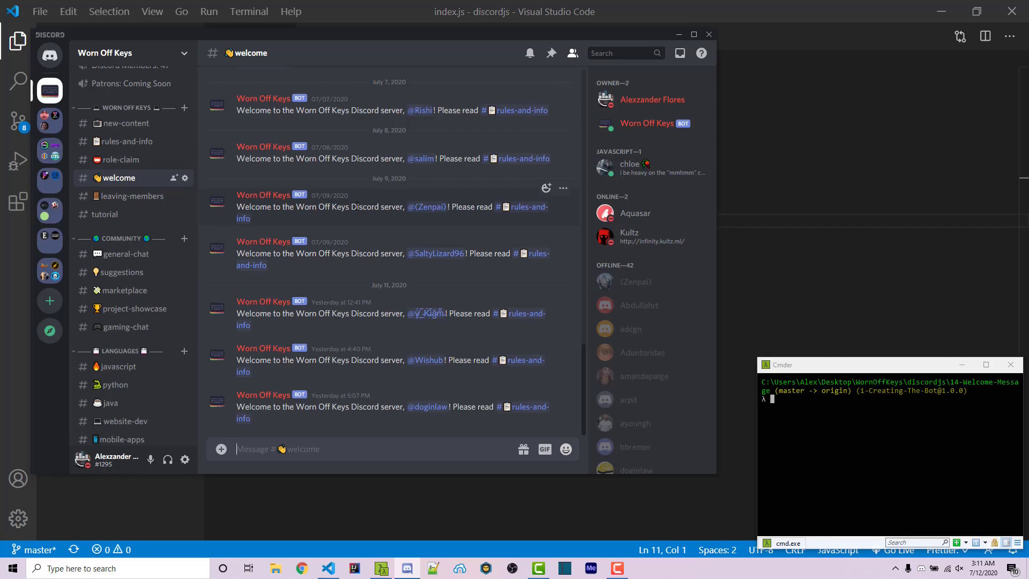
mouse_move(518, 207)
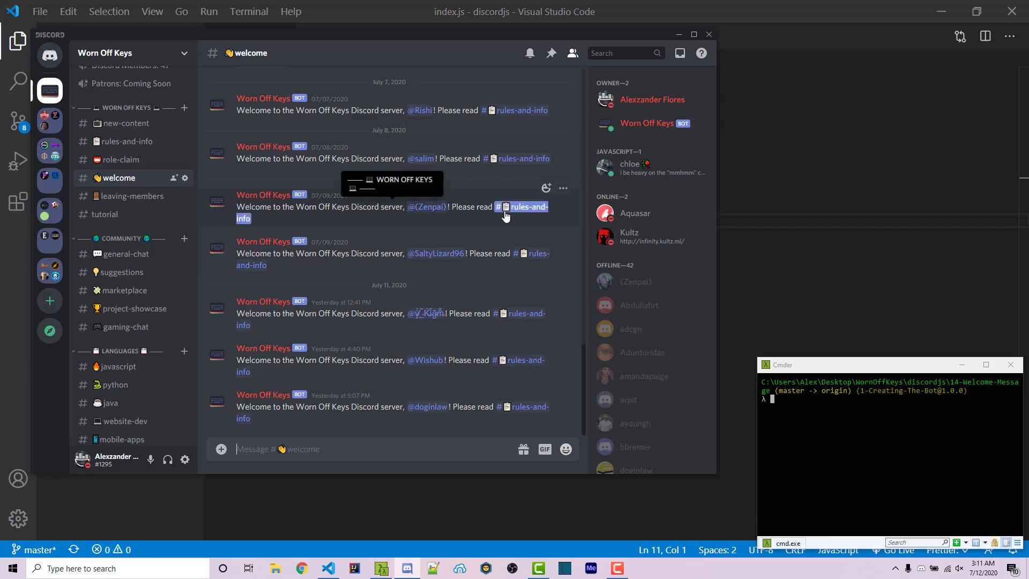
click(524, 211)
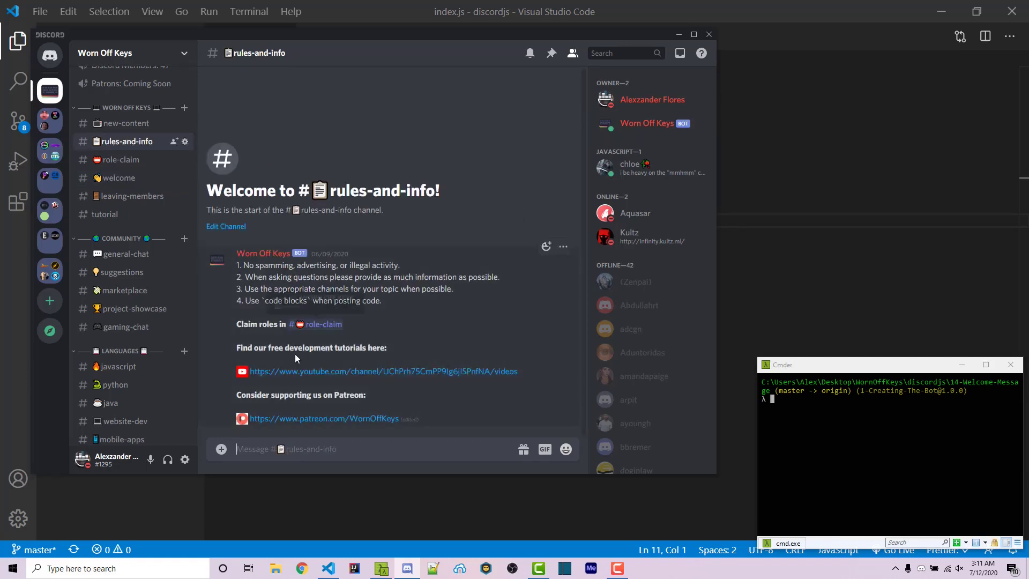
click(117, 178)
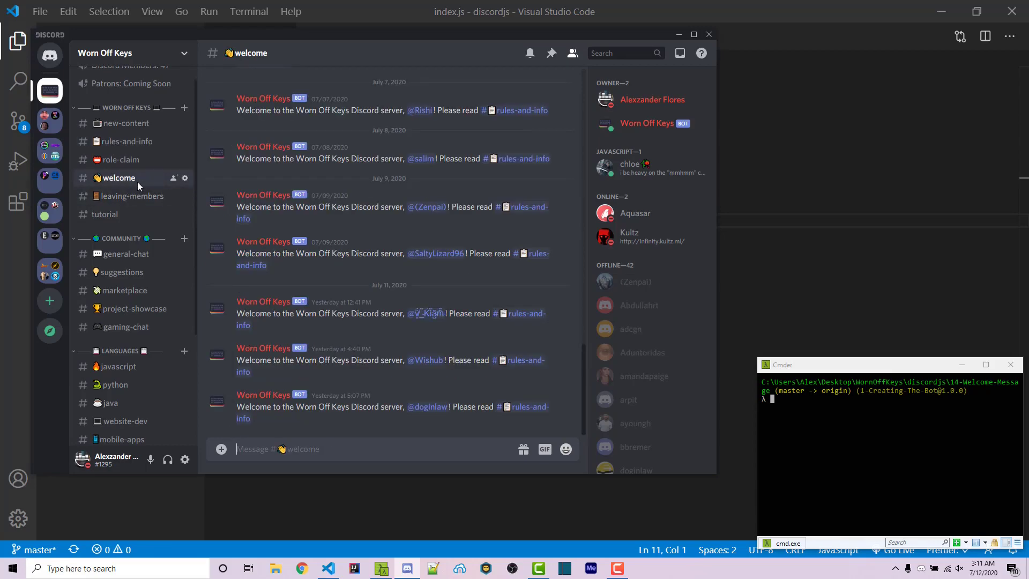
mouse_move(122, 53)
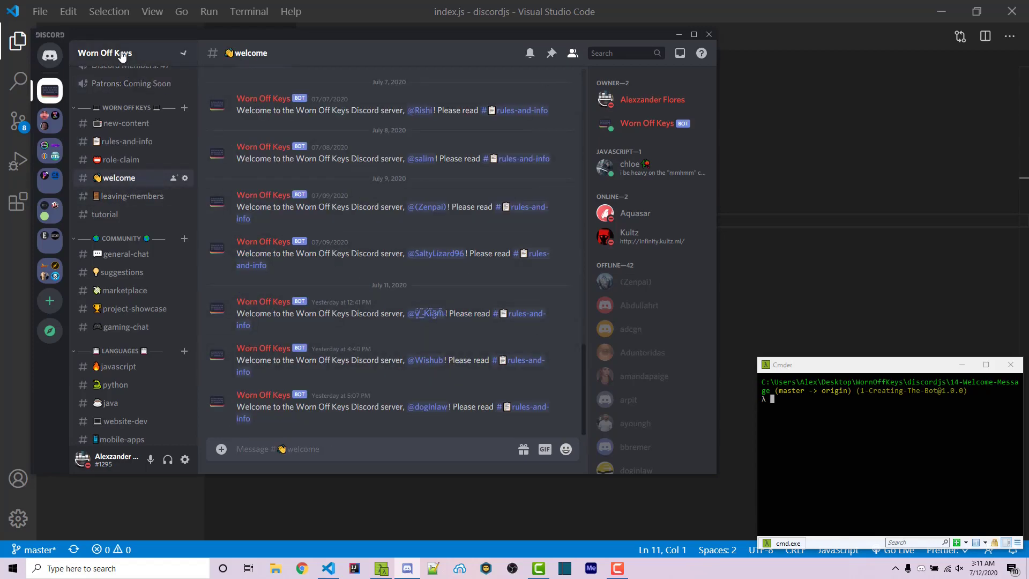
- Inspect the System Messages Channel in Server Settings Overview, then close Discord
click(106, 52)
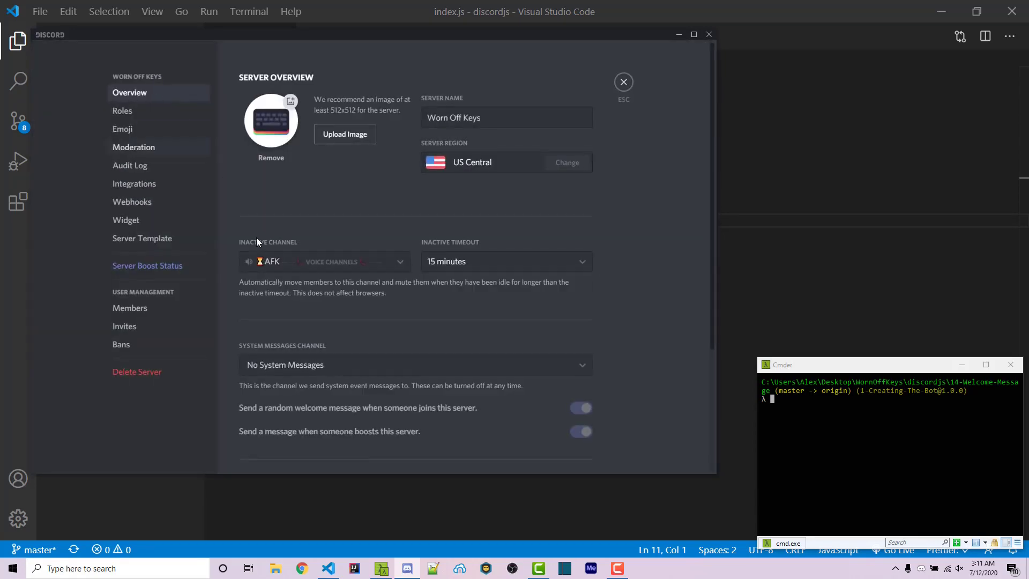
scroll(down, 3)
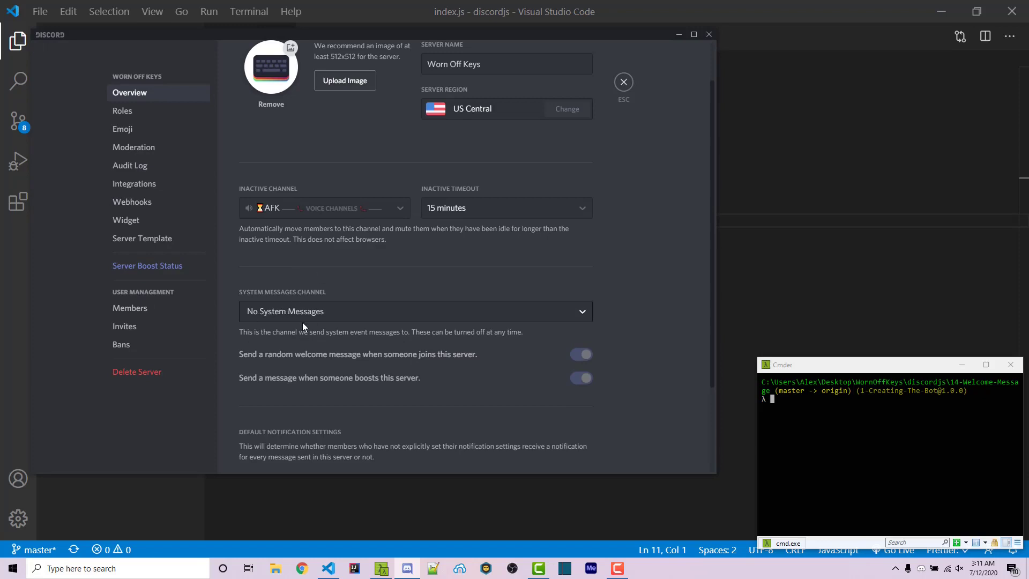
click(623, 82)
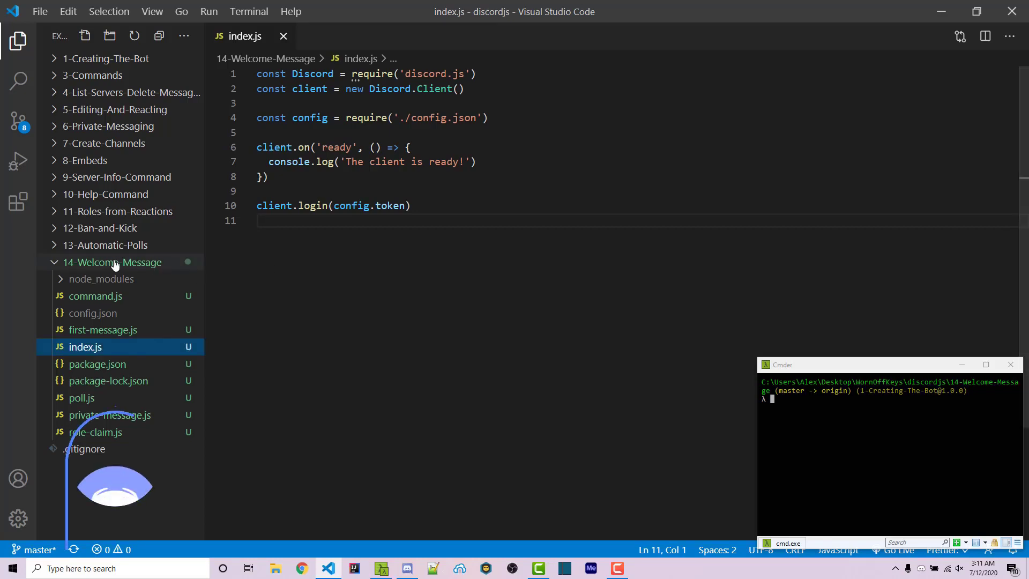
- Create welcome.js with module.exports = client => {}
text(welc)
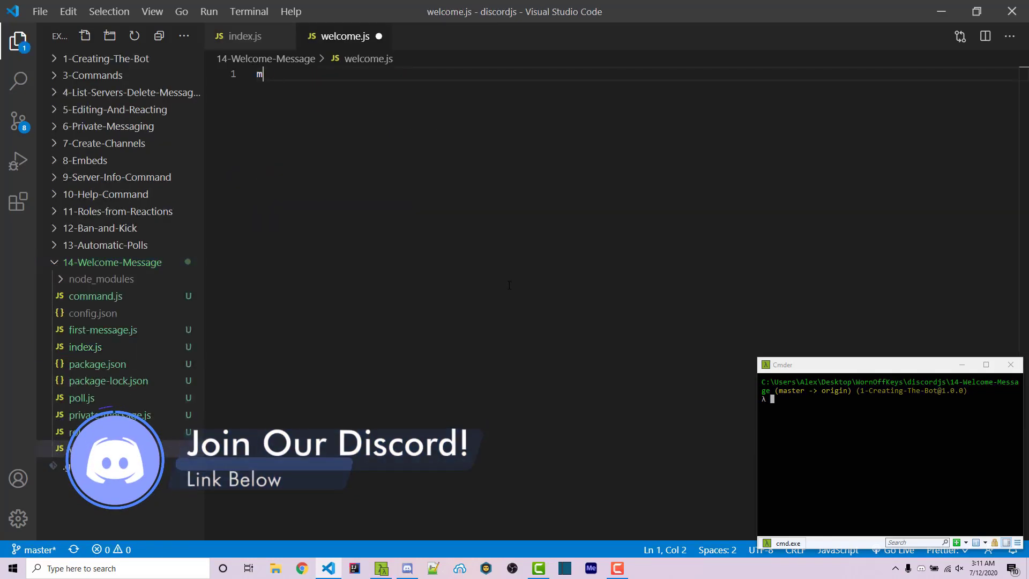
text(odule.exports =)
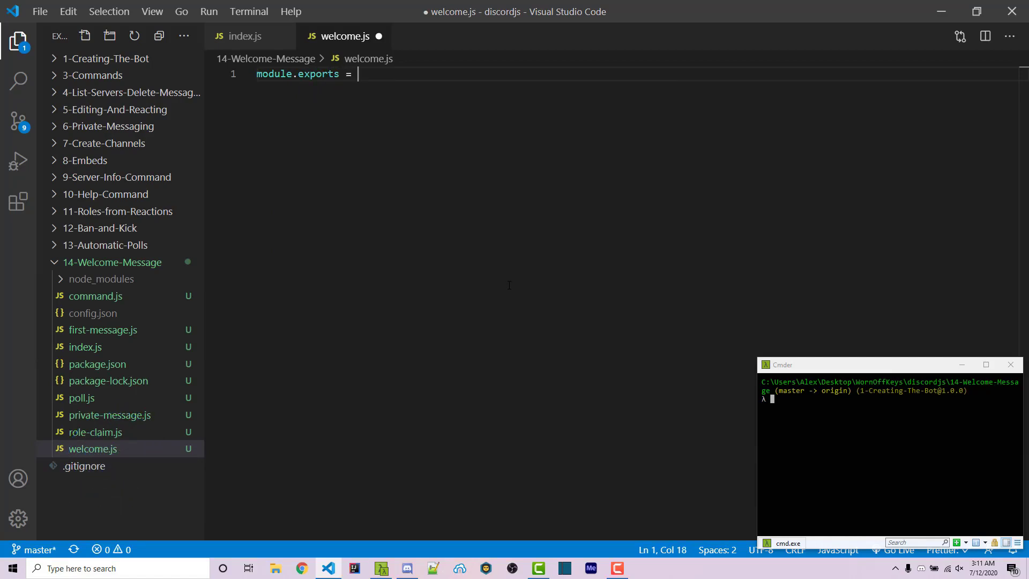
text(client => {)
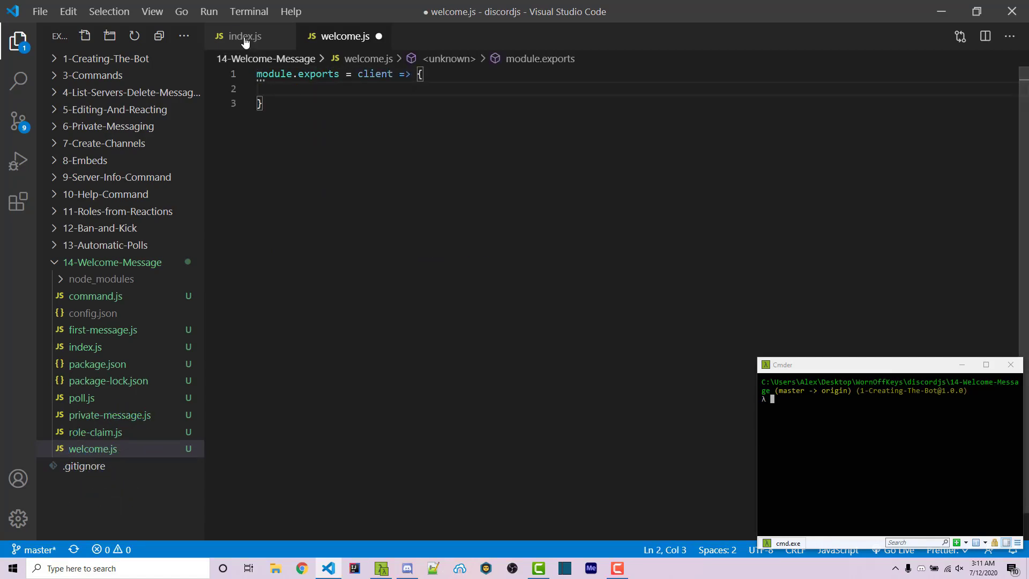
- In index.js require './welcome' and call welcome(client) on ready, then close it
click(246, 36)
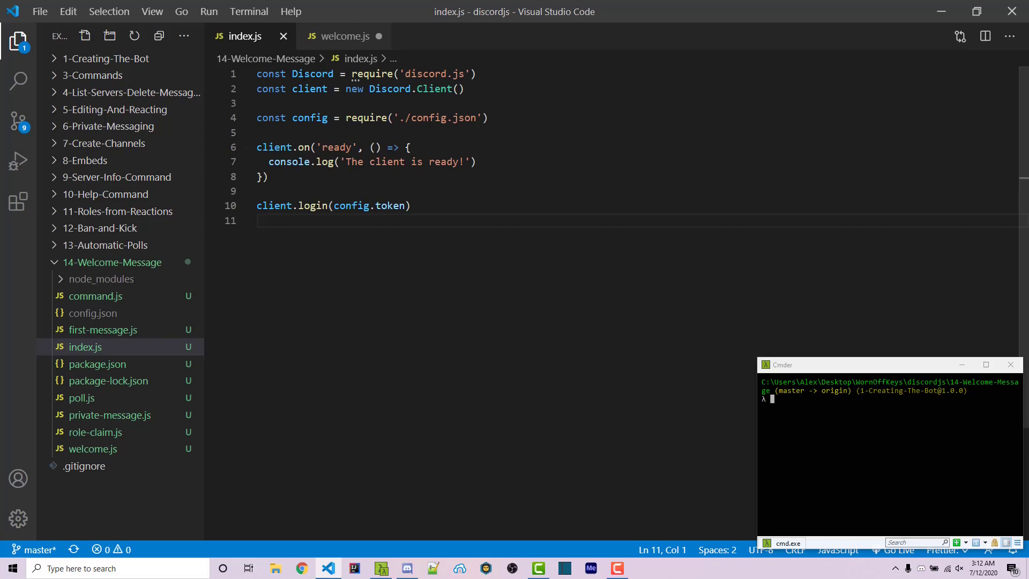
text(const welcome = require('./welcome)
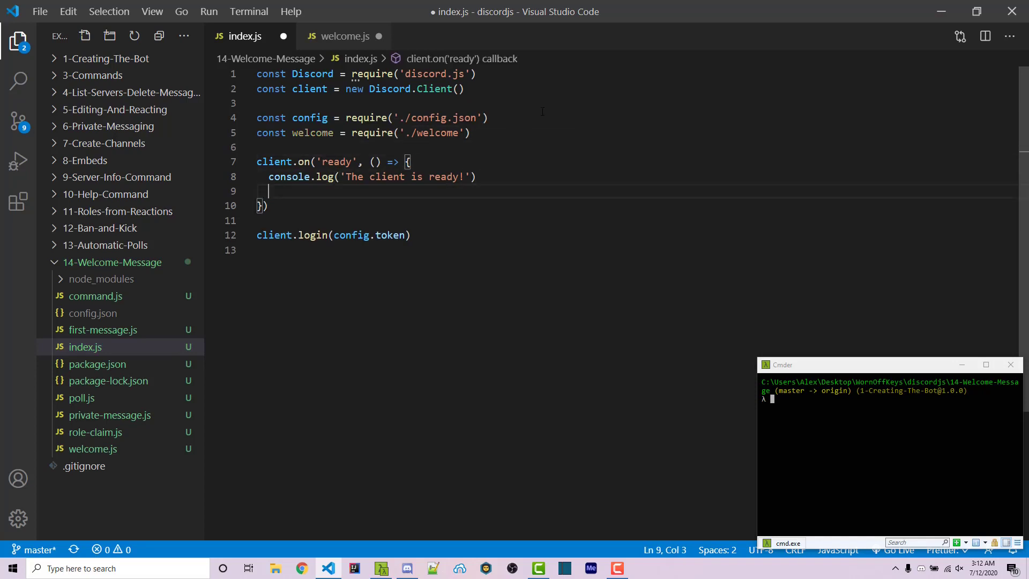
text(welcome(client)
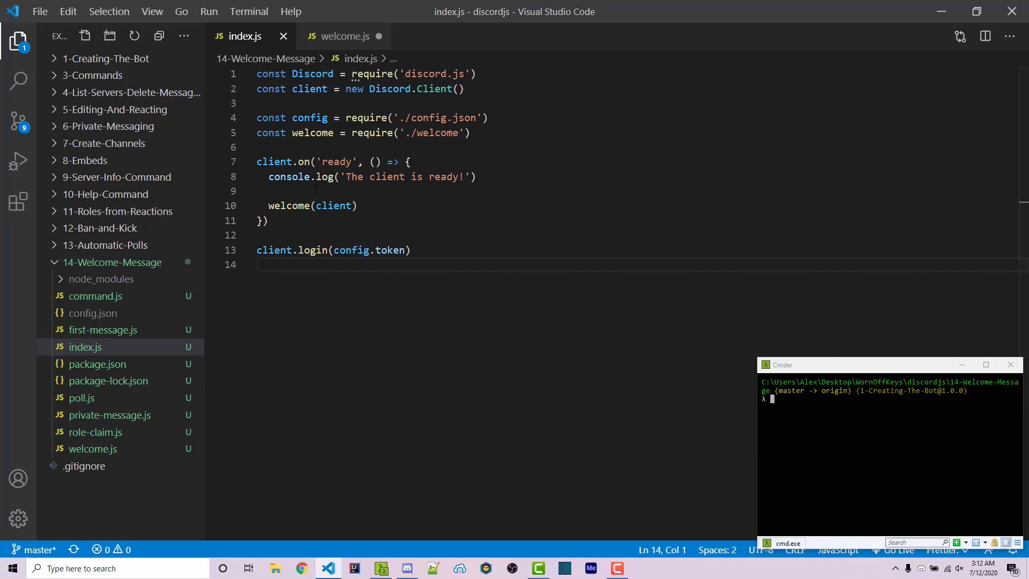
click(343, 36)
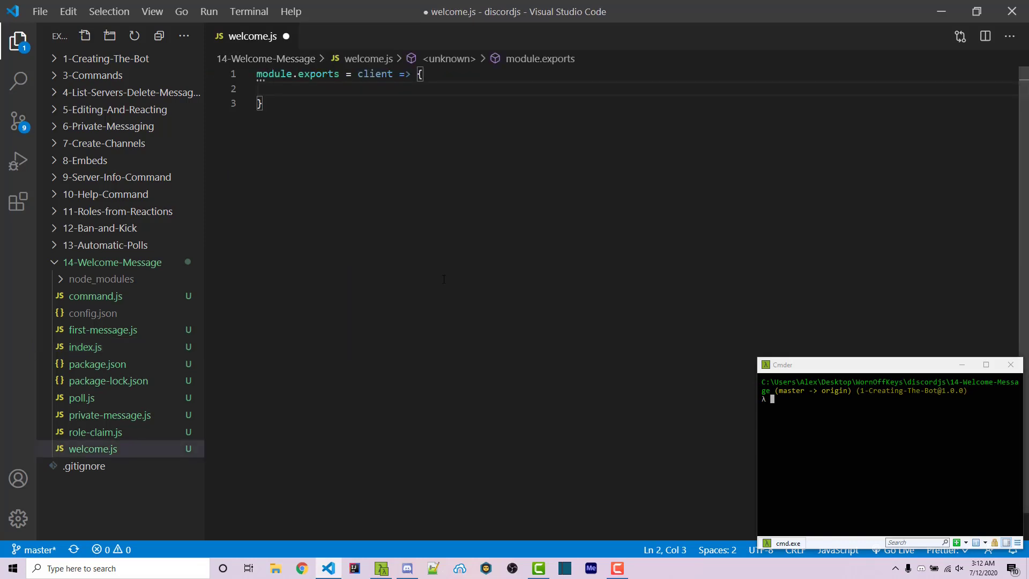
- Add client.on('guildMemberAdd', member => console.log(member)) and type node index.js in Cmder
text(cline)
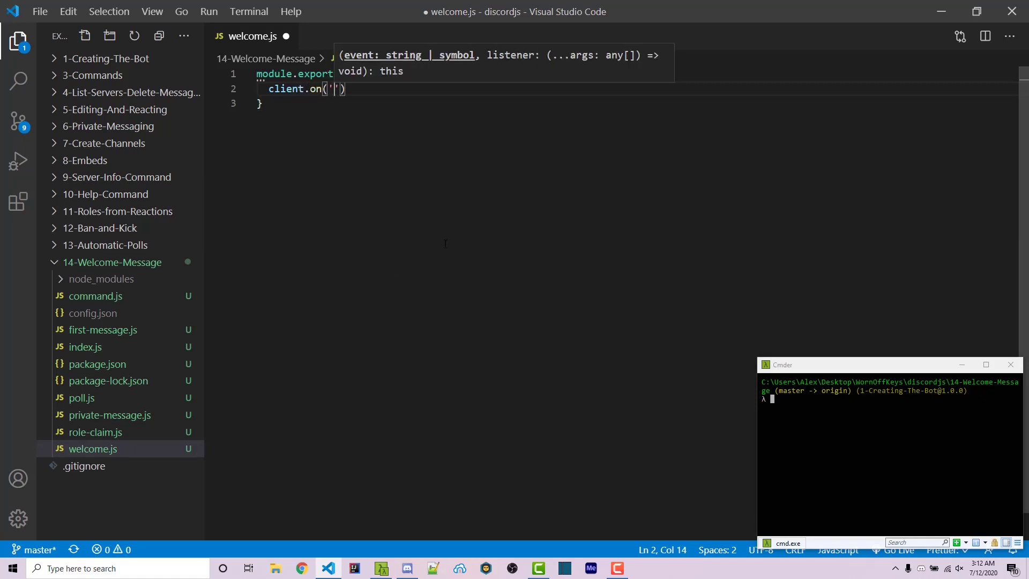
text(guildMemberAdd)
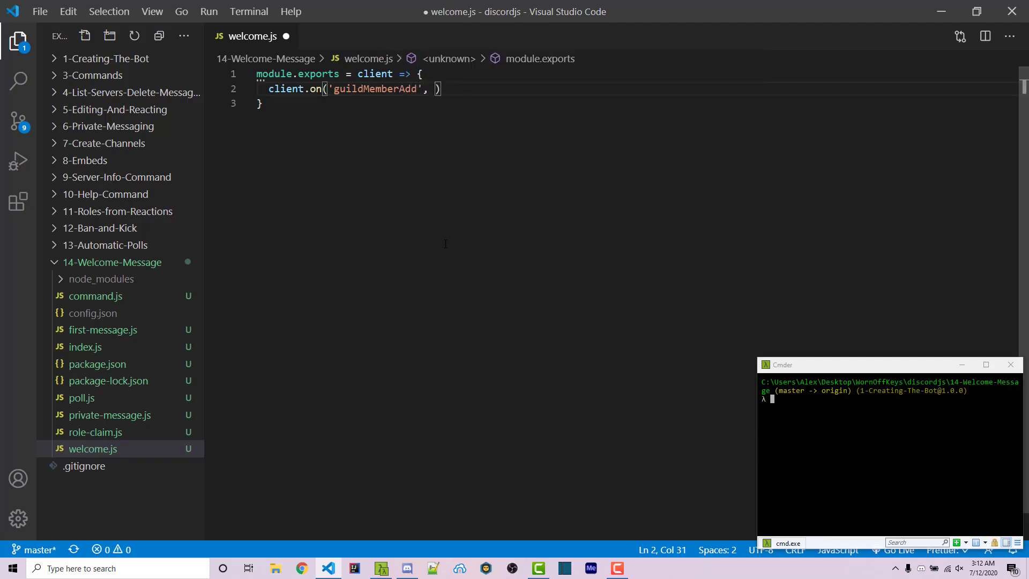
text(user)
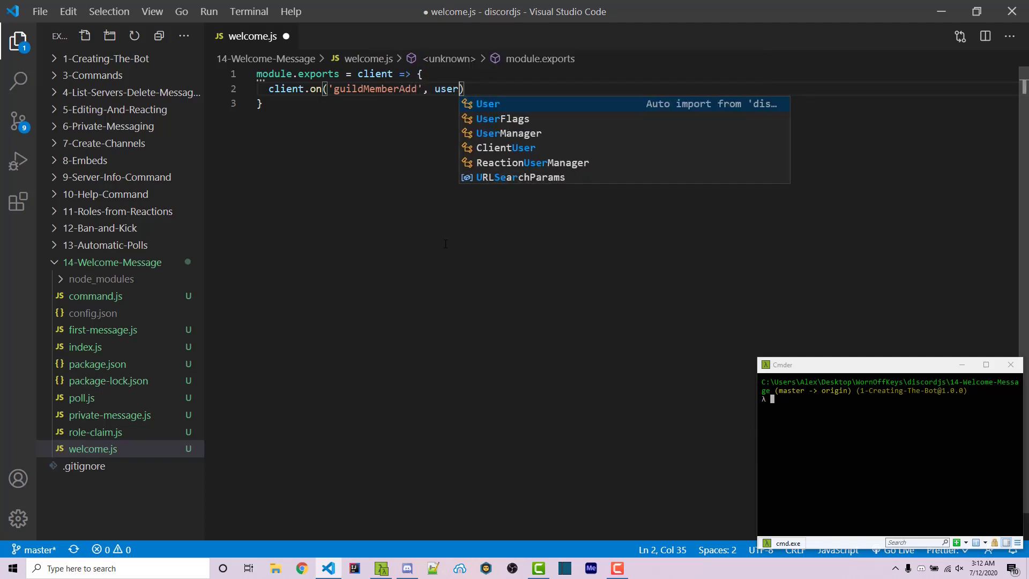
text(member => {})
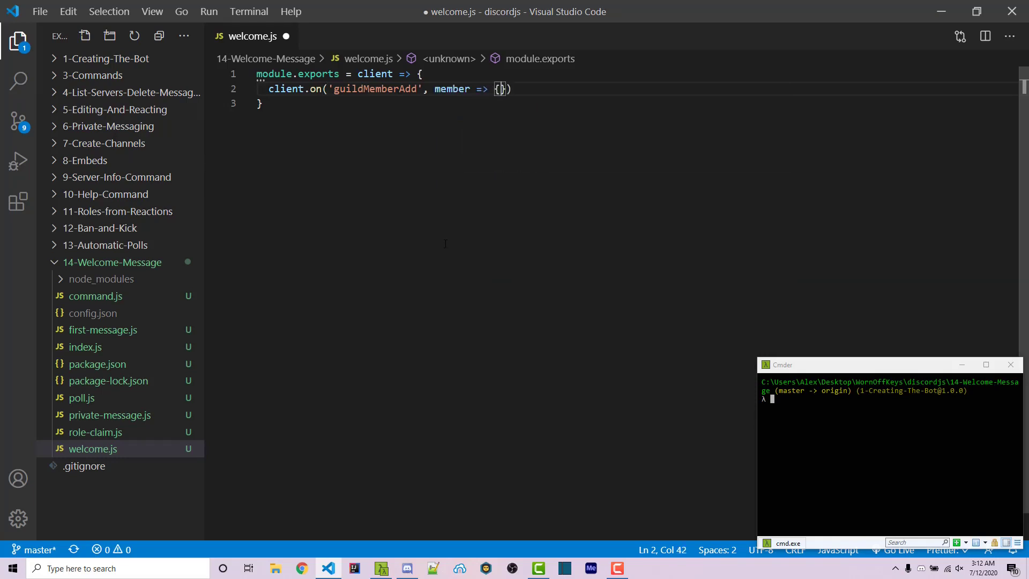
text(console.lo)
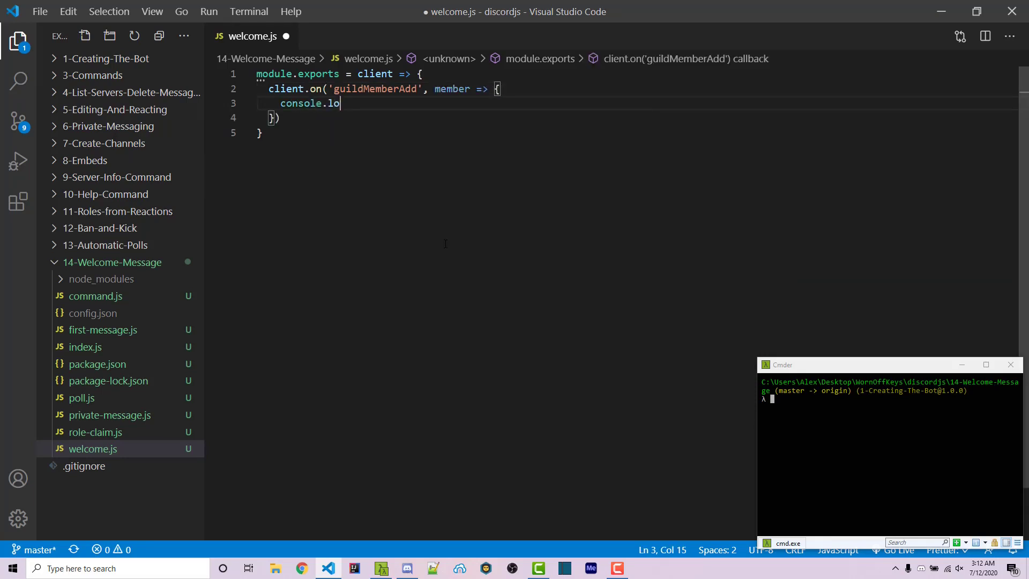
text(g(member))
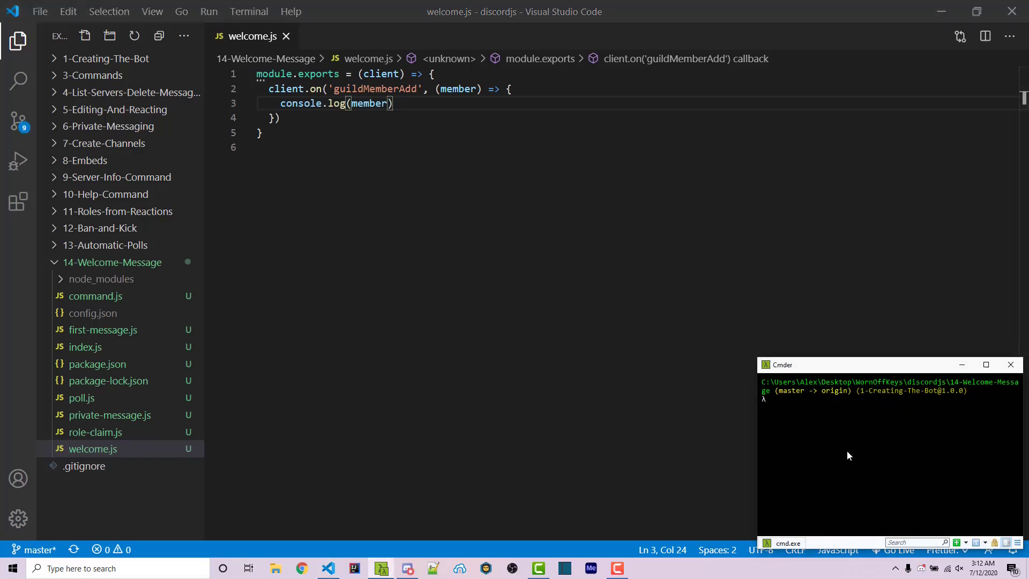
text(node index.js)
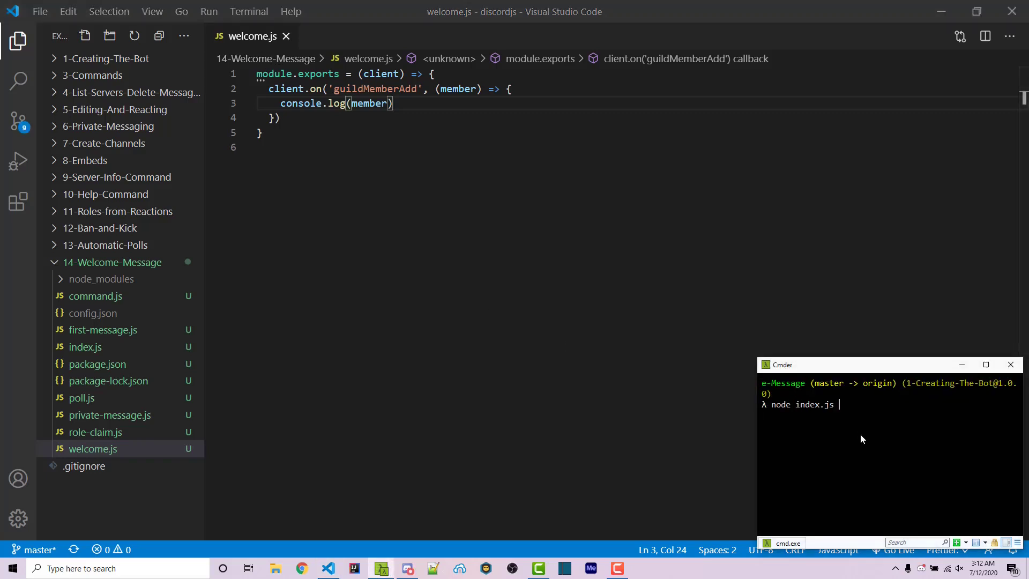
- Run the bot and authorize it to join the Worn Off Keys server
key(Return)
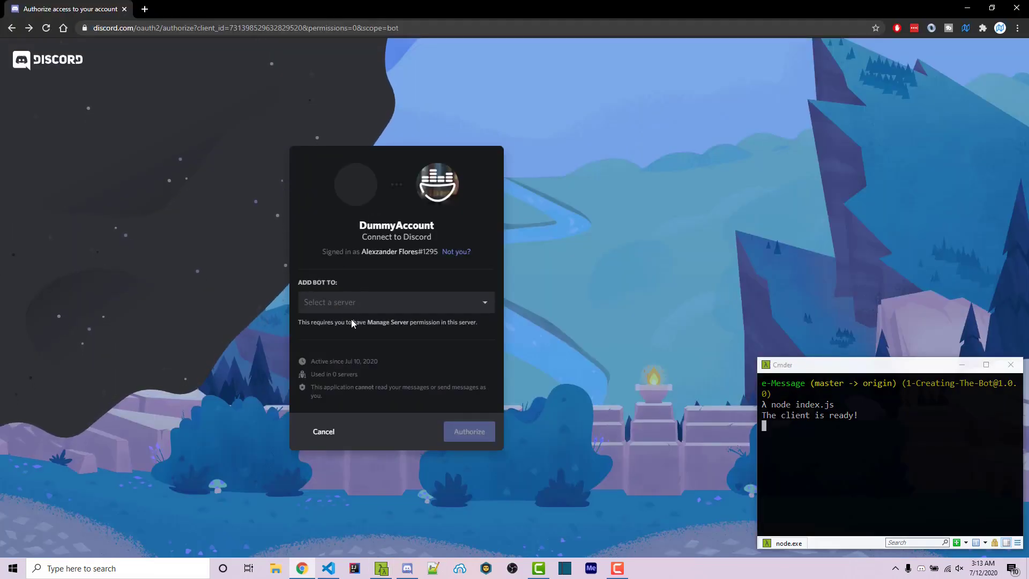
click(396, 302)
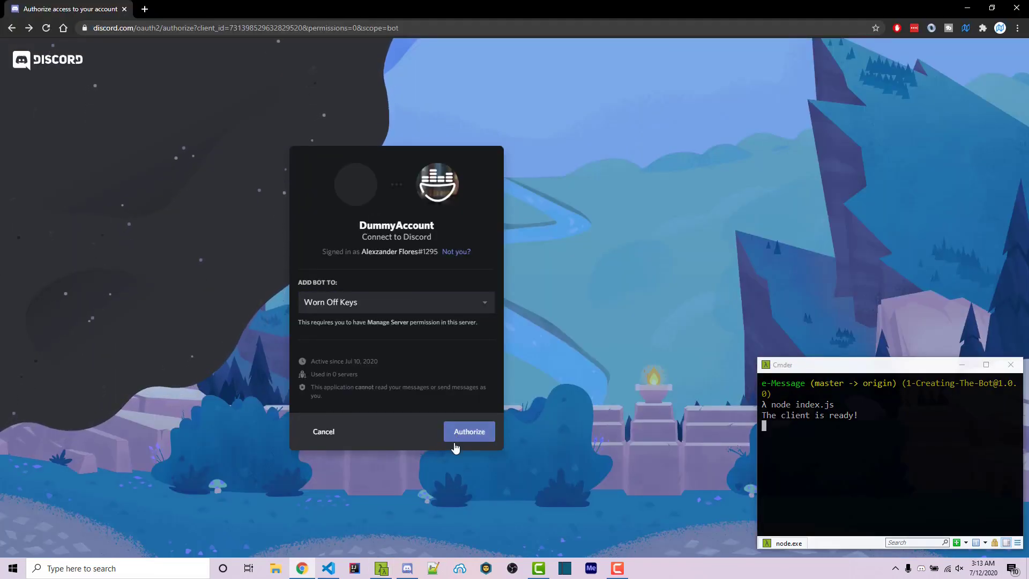
click(468, 431)
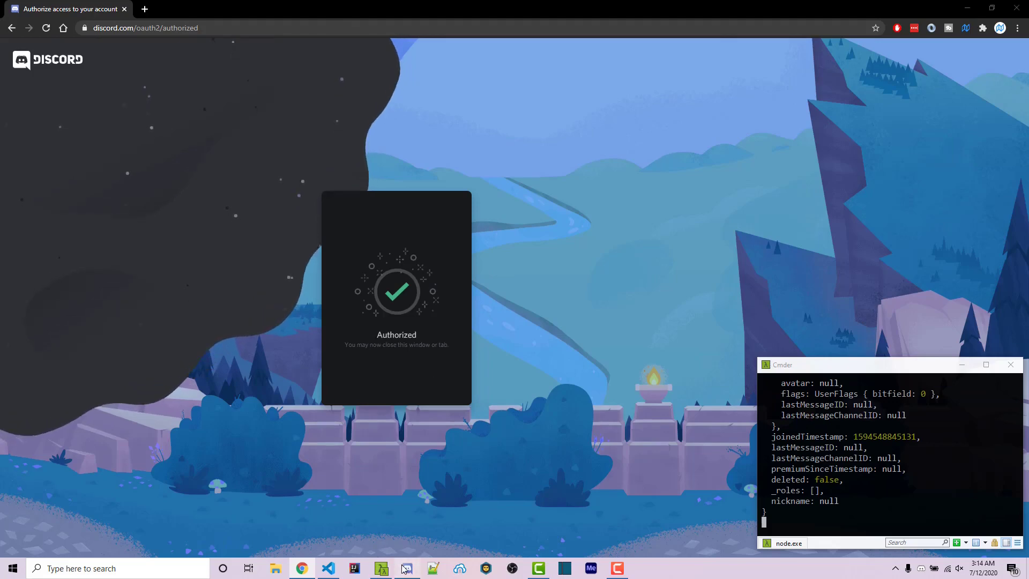
click(407, 568)
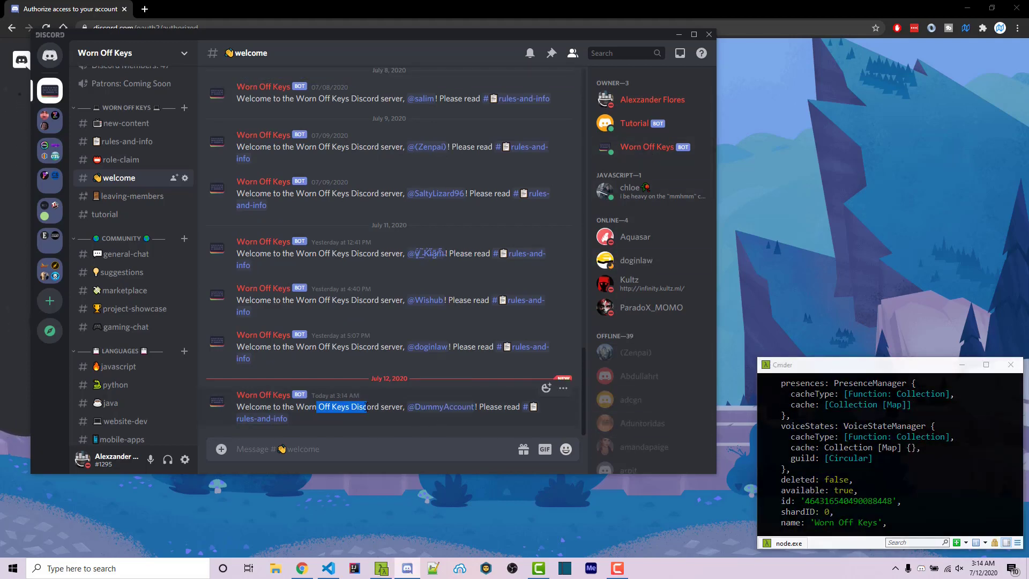
- Scroll through the logged DummyAccount member object, then return to welcome.js
scroll(up, 3)
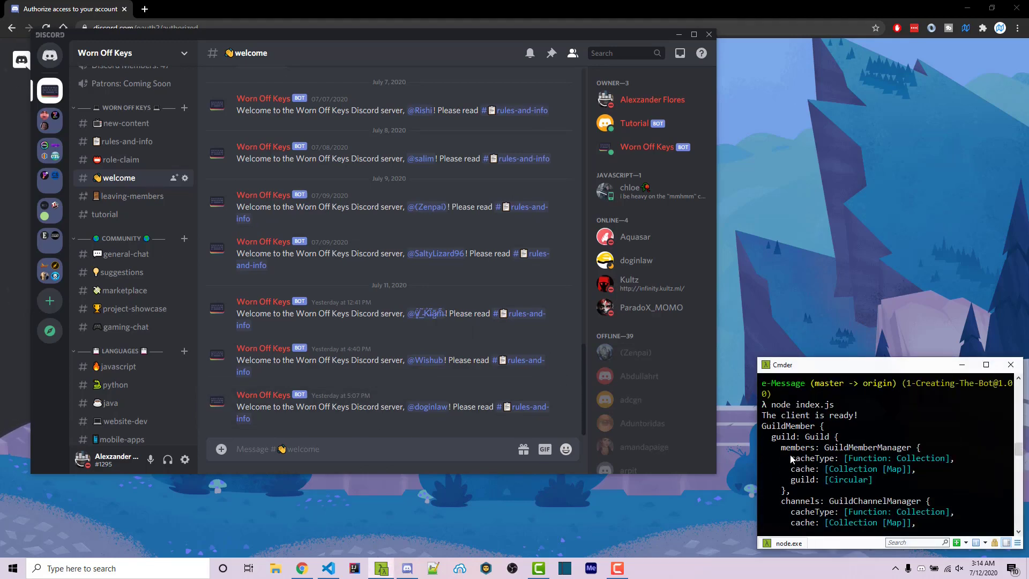
scroll(down, 3)
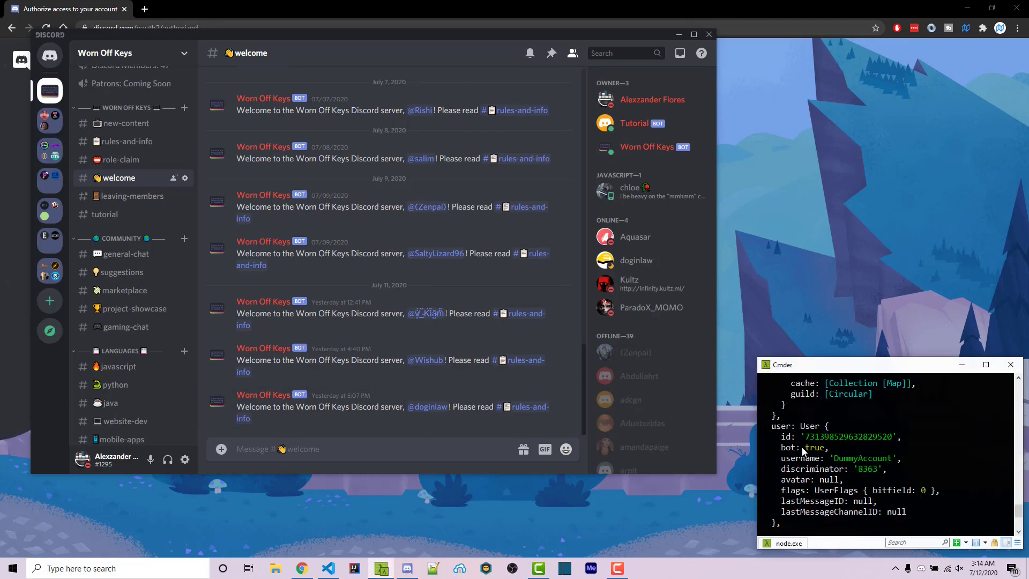
click(328, 568)
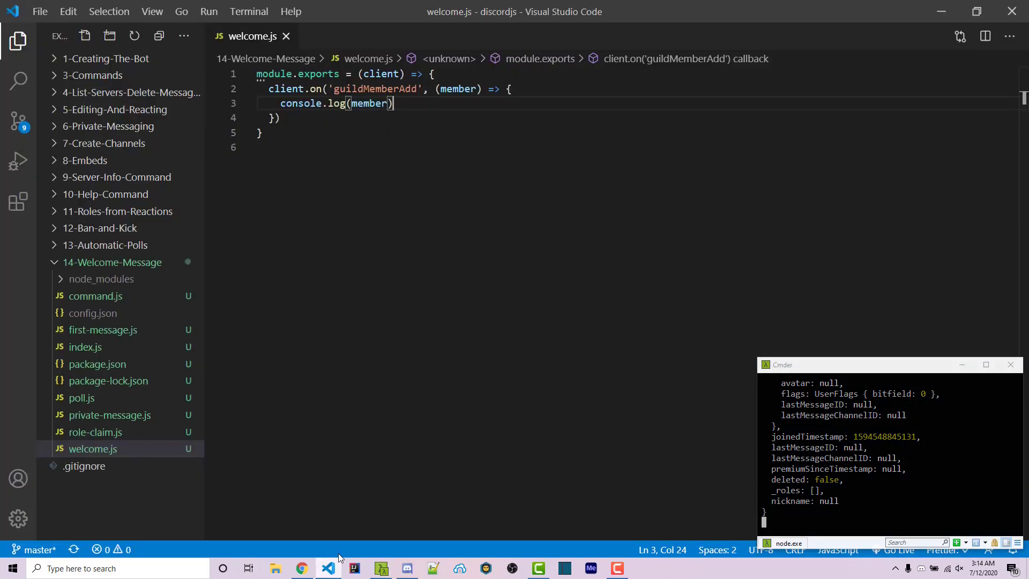
- Add const channelId holding the welcome channel's copied ID, with a 'welcome channel' comment
key(Enter)
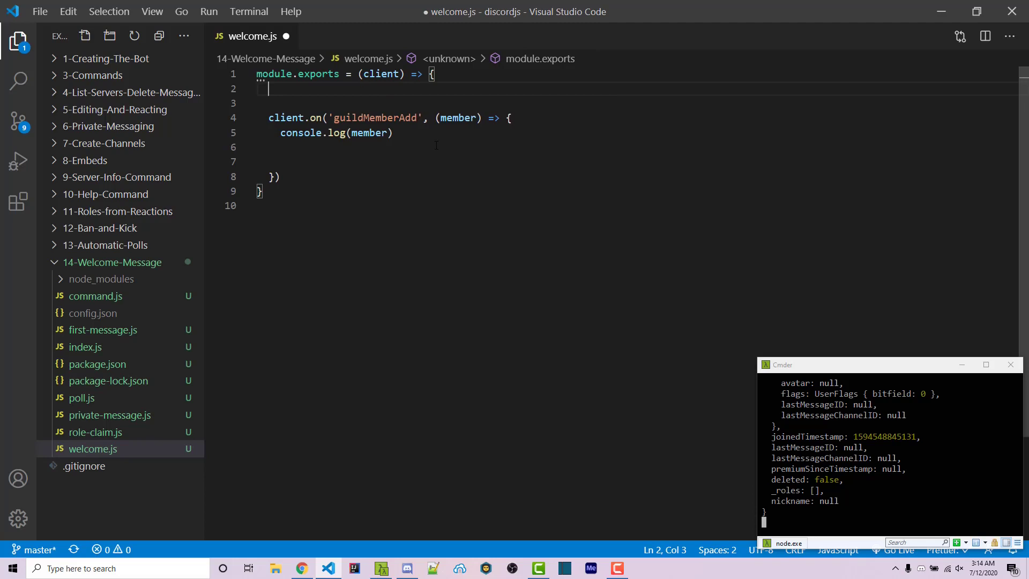
text(const channelI)
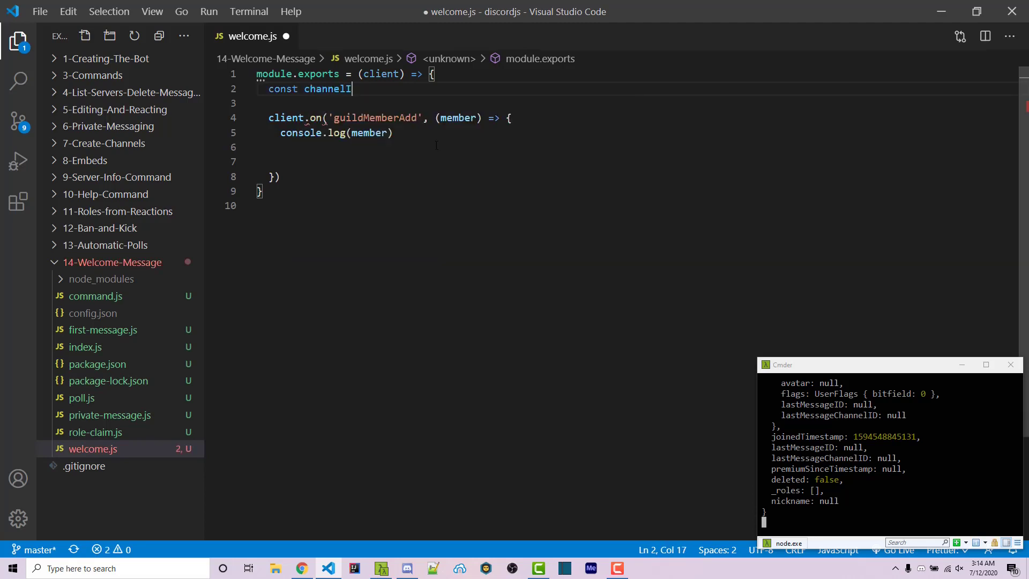
right_click(117, 178)
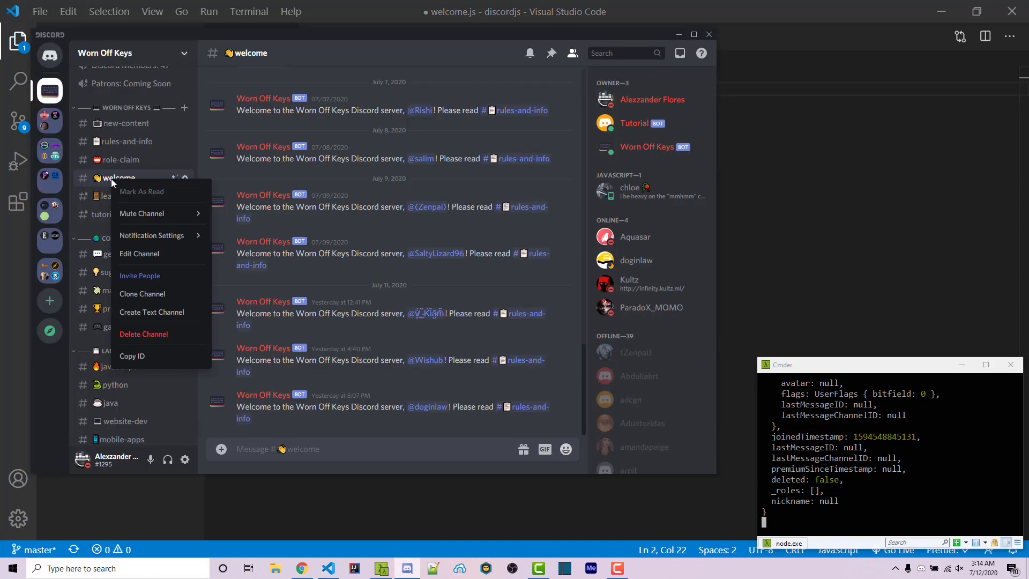
click(359, 442)
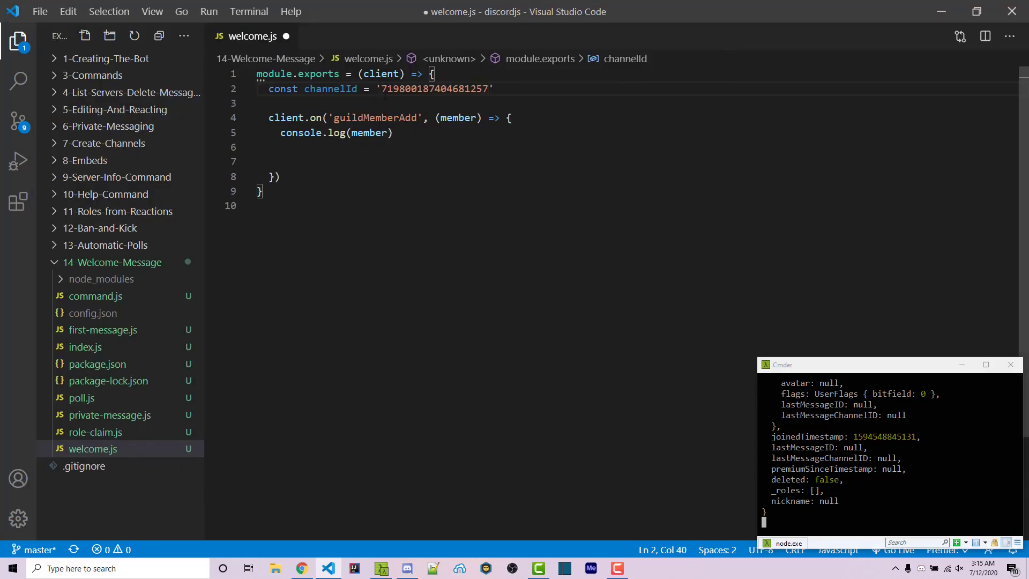
text(//)
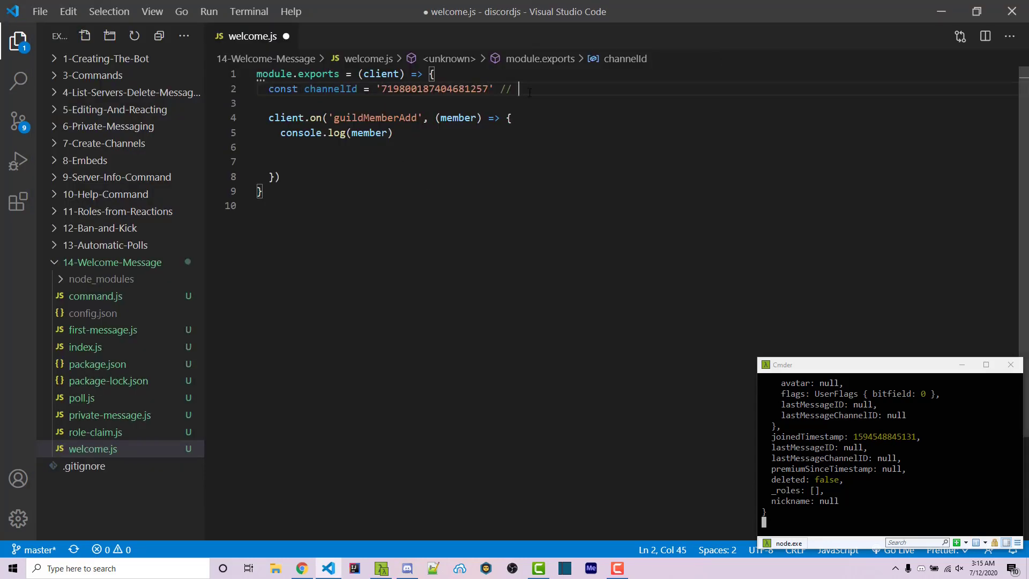
text(welcome chan)
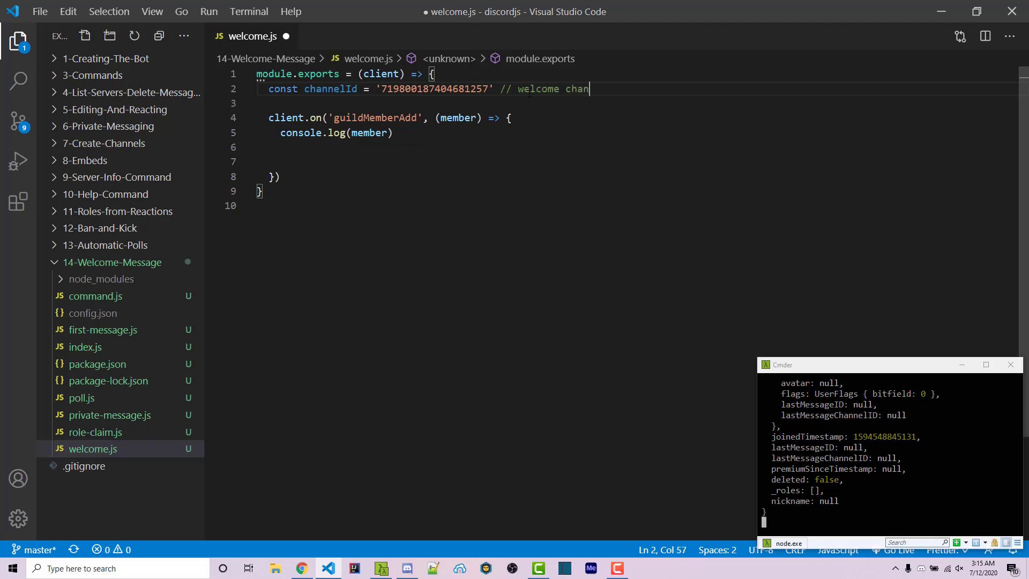
- Build const message = `Please welcome <@${member.id}> to the server!`
text(const messa)
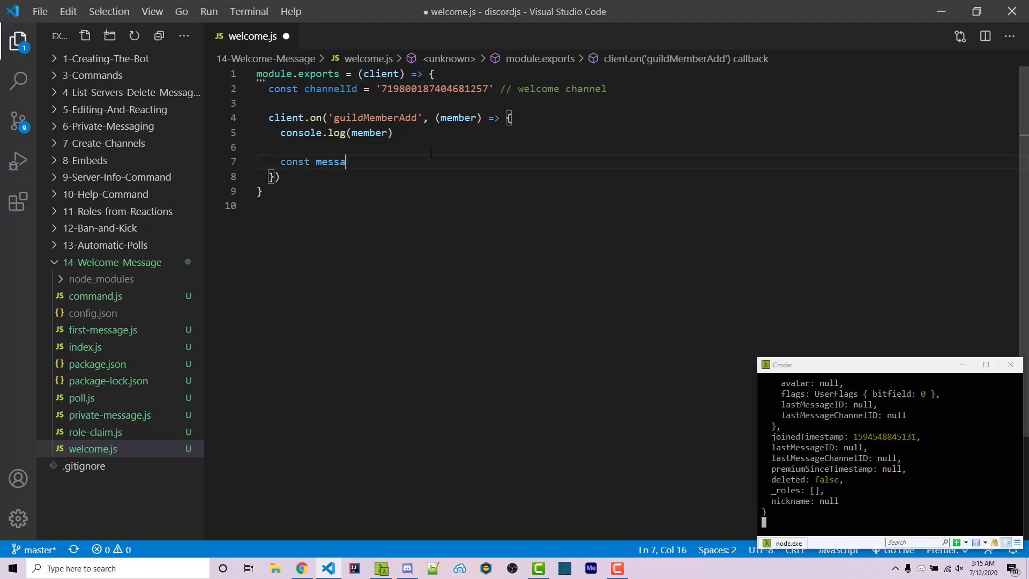
text(ge = `Please)
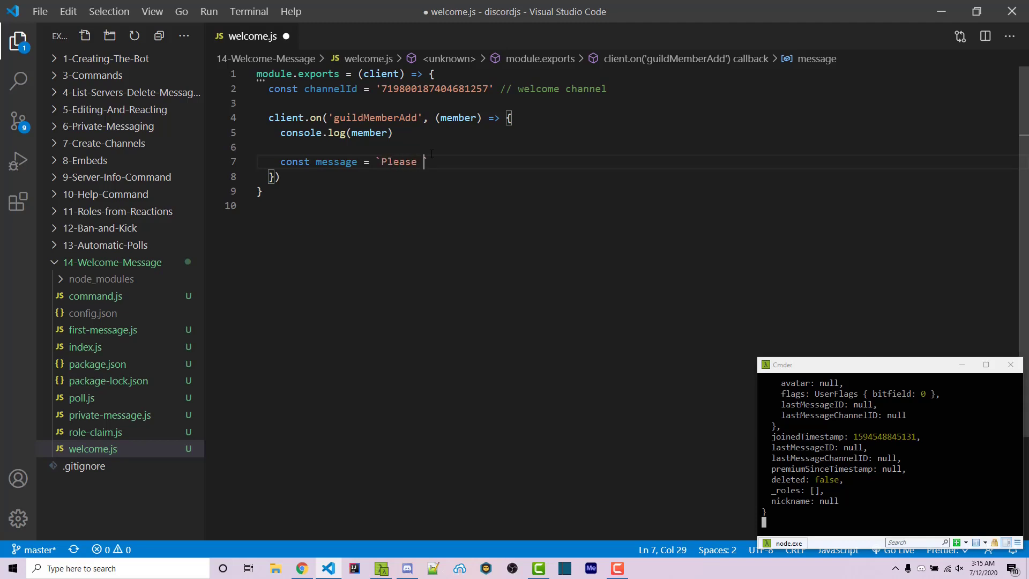
text(welcome <>)
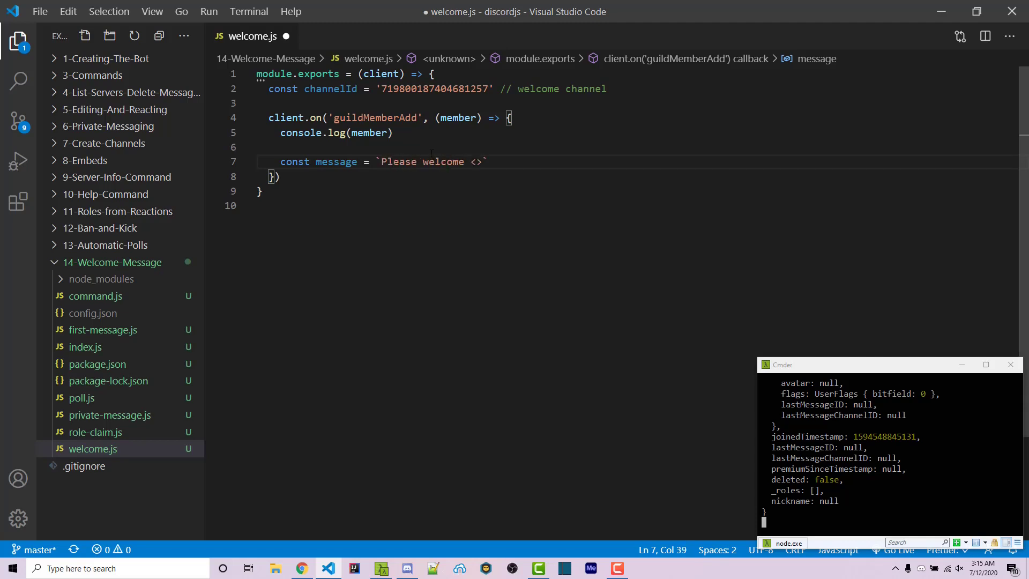
text(@${})
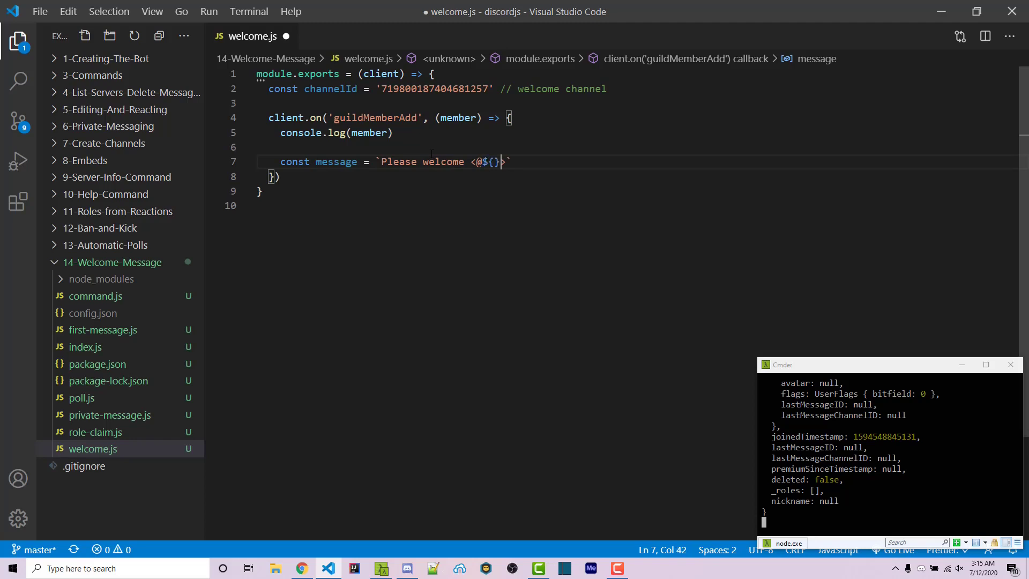
key(Backspace)
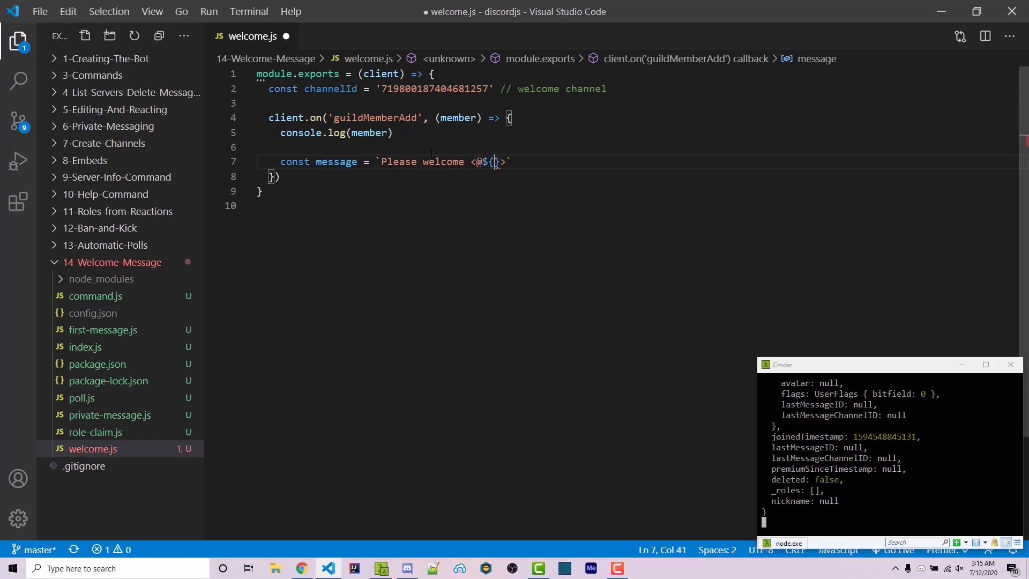
text(member.id}> to)
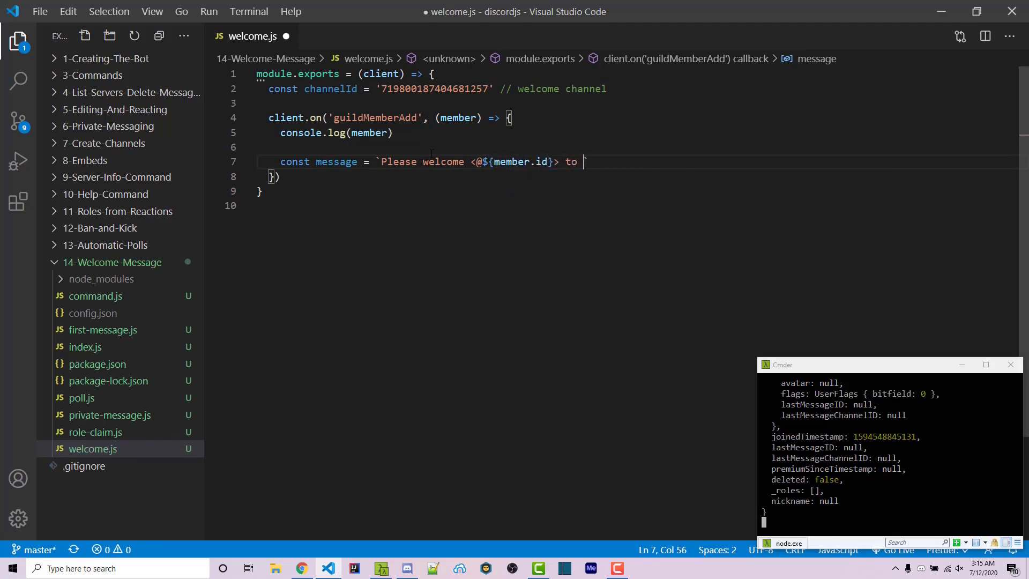
text(the server`)
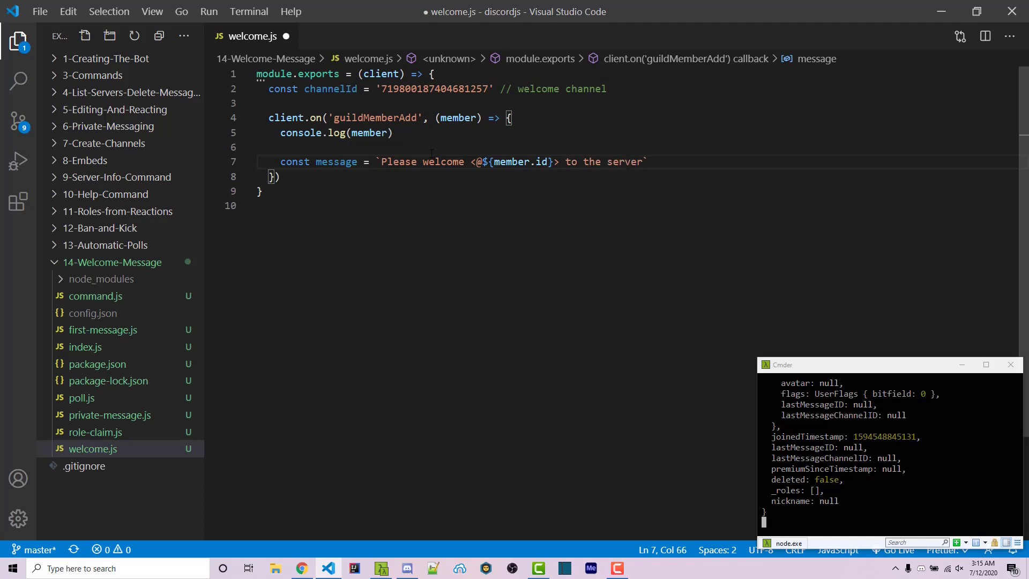
text(!)
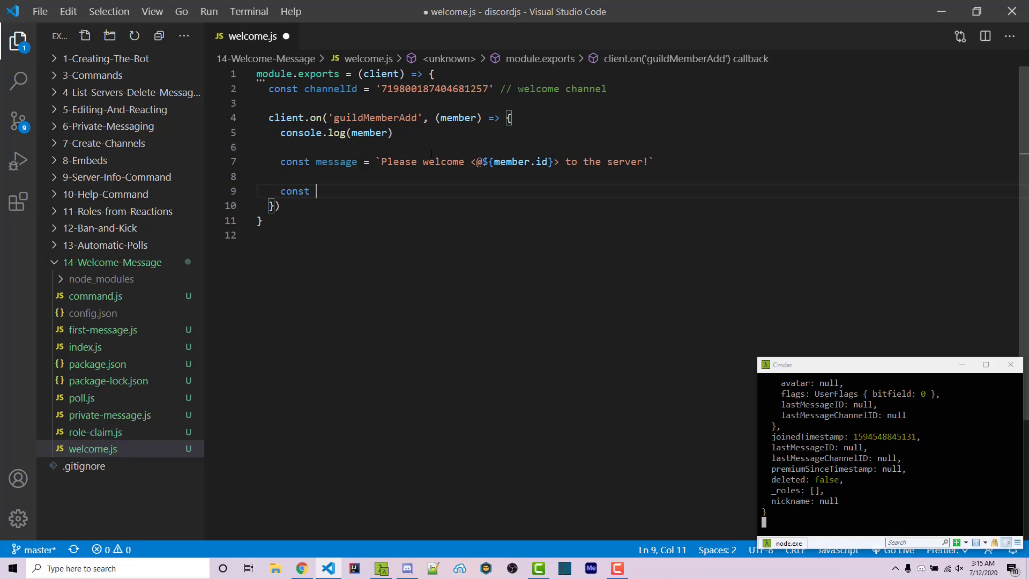
- Get the channel via member.guild.channels.cache.get(channelId) and call channel.send(message)
text(channel = m)
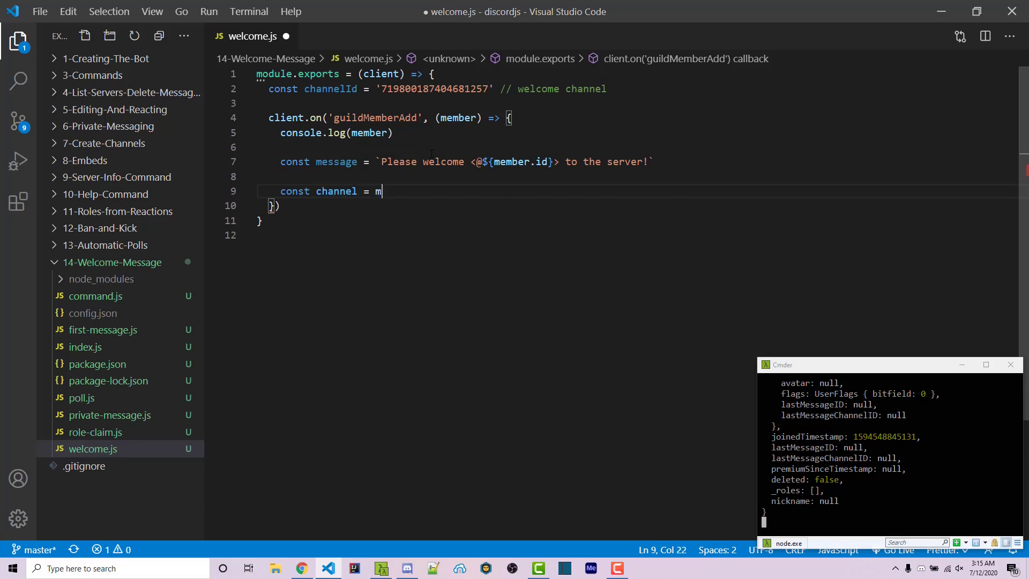
text(ember.guild.cha)
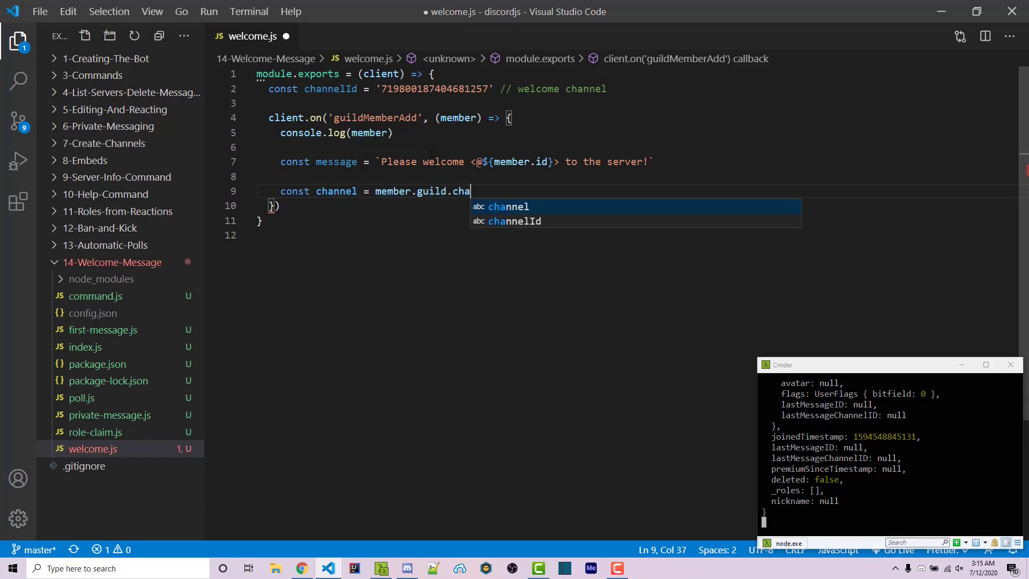
text(nnels.cache.g)
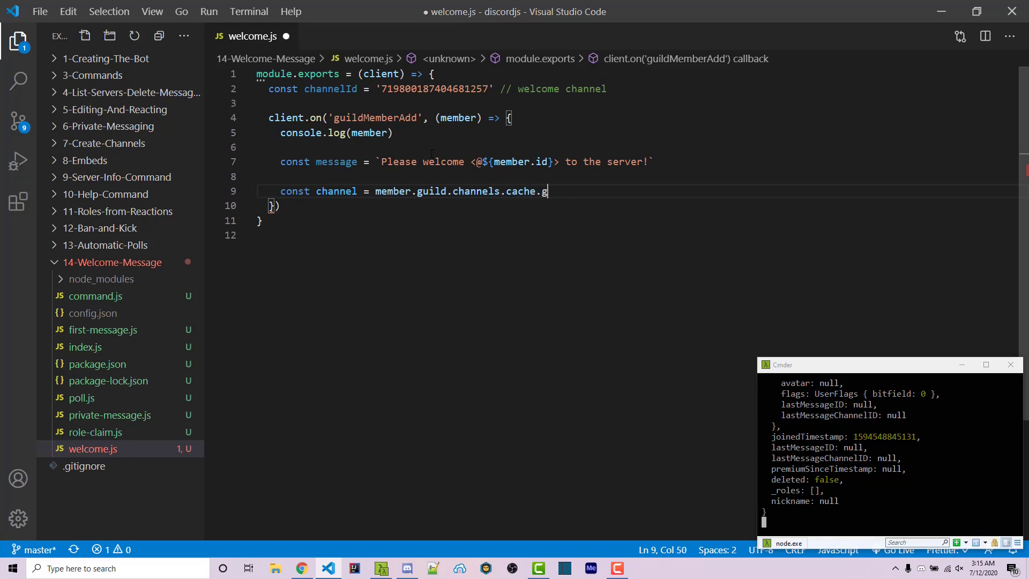
text(et(channelId))
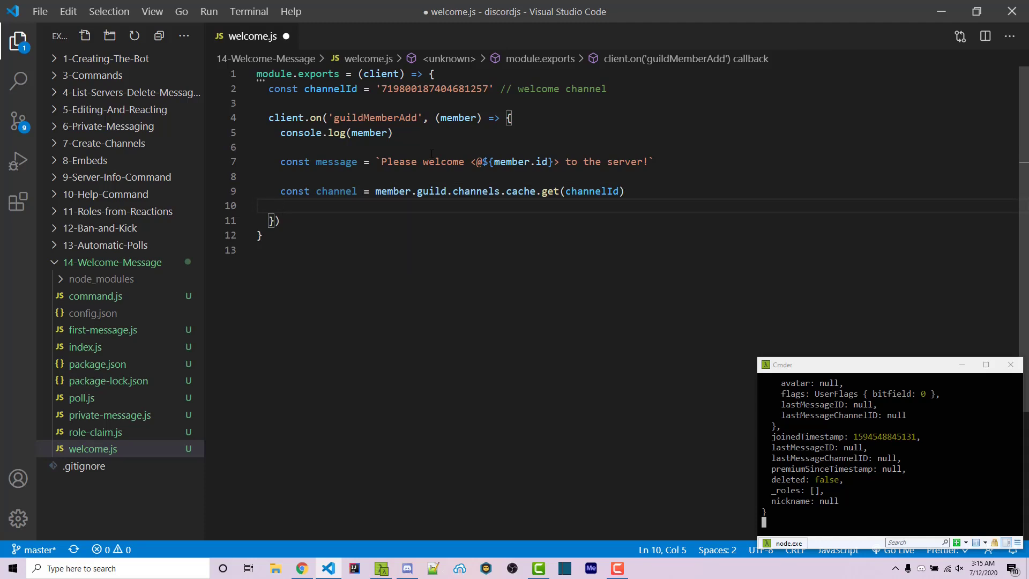
text(channel.se)
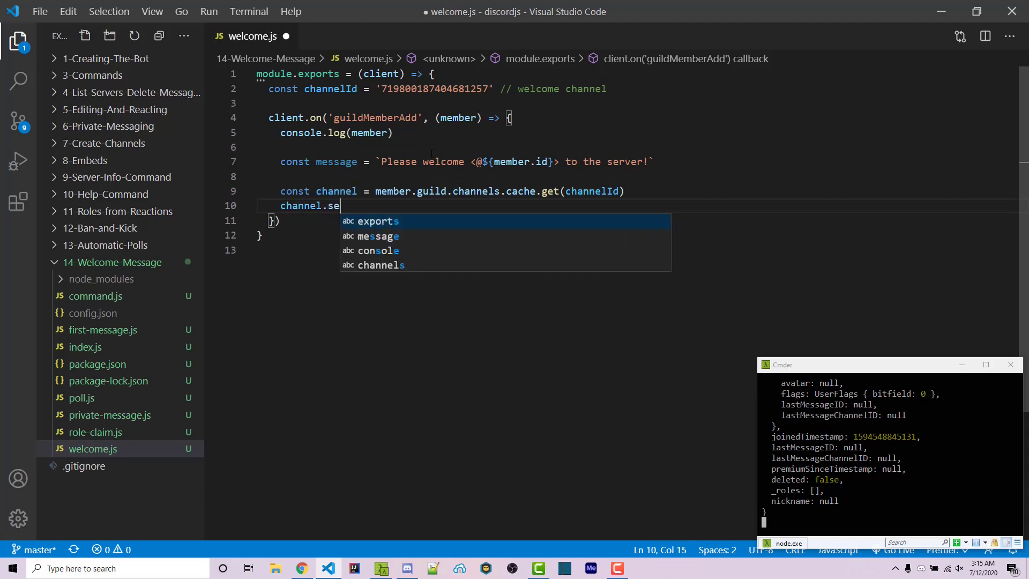
text(nd(messa)
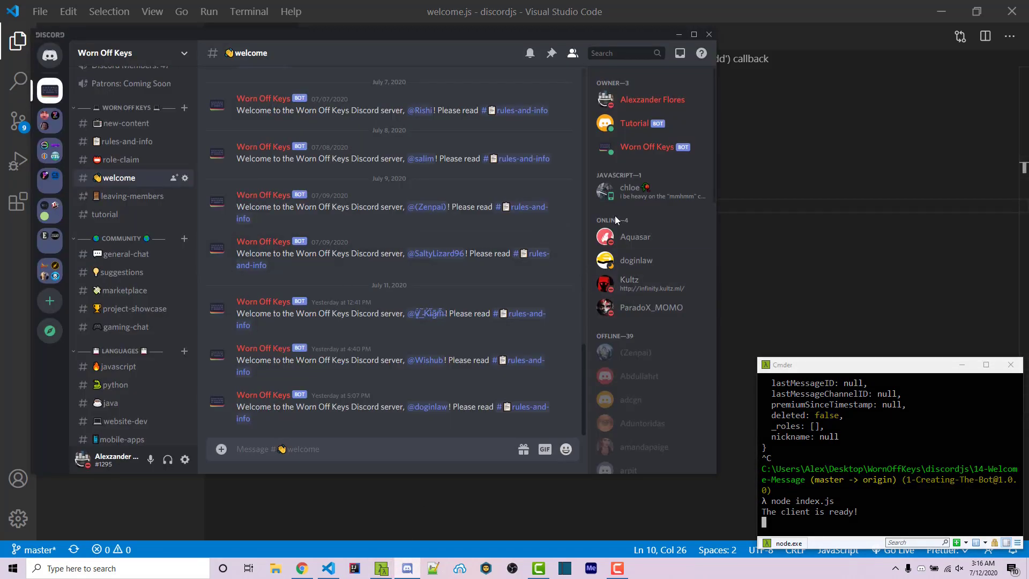
- Check the bot's mention welcome post in #welcome, then start declaring const targetChannel in welcome.js
scroll(down, 3)
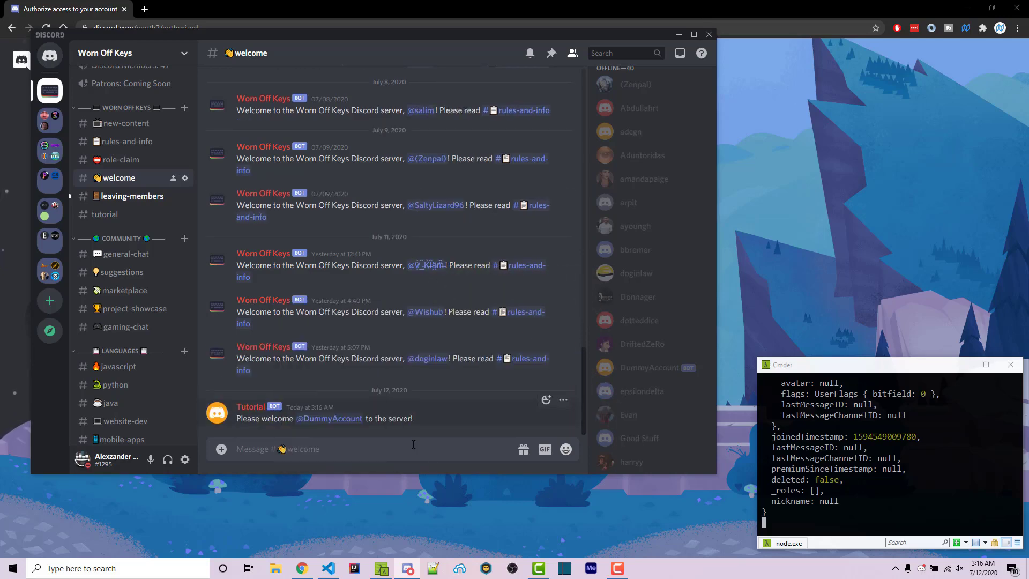
scroll(up, 3)
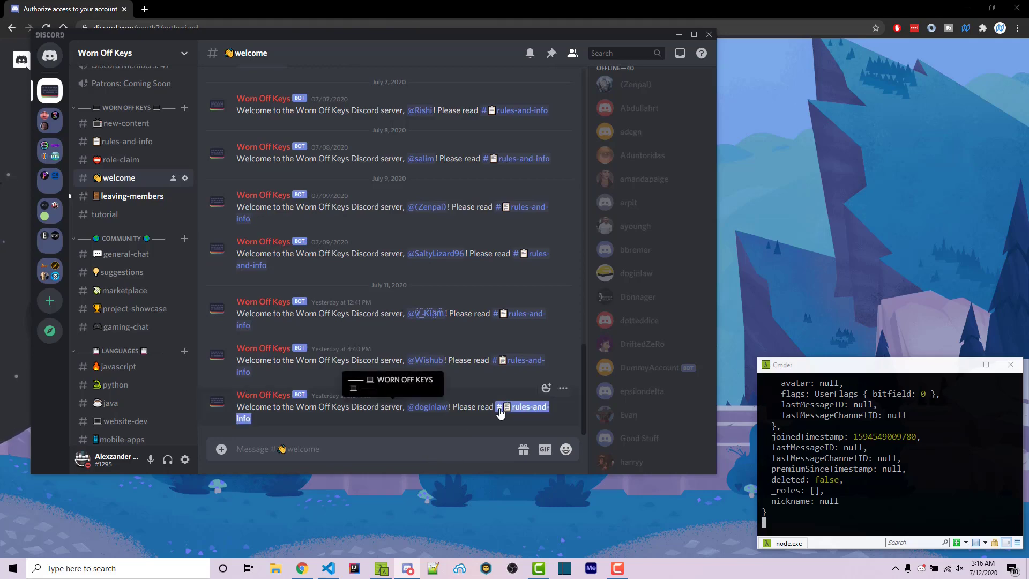
mouse_move(512, 412)
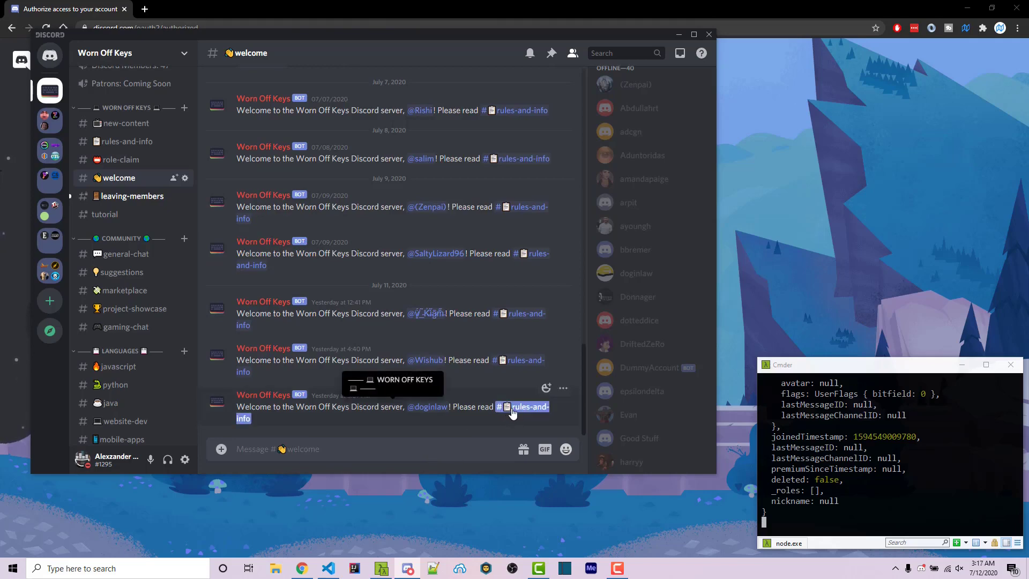
click(125, 141)
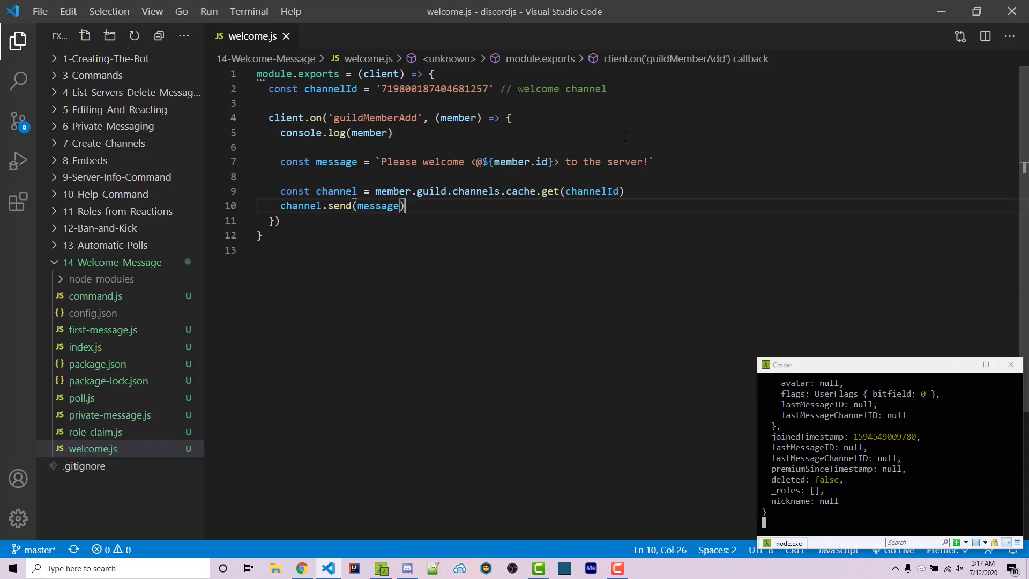
text(c)
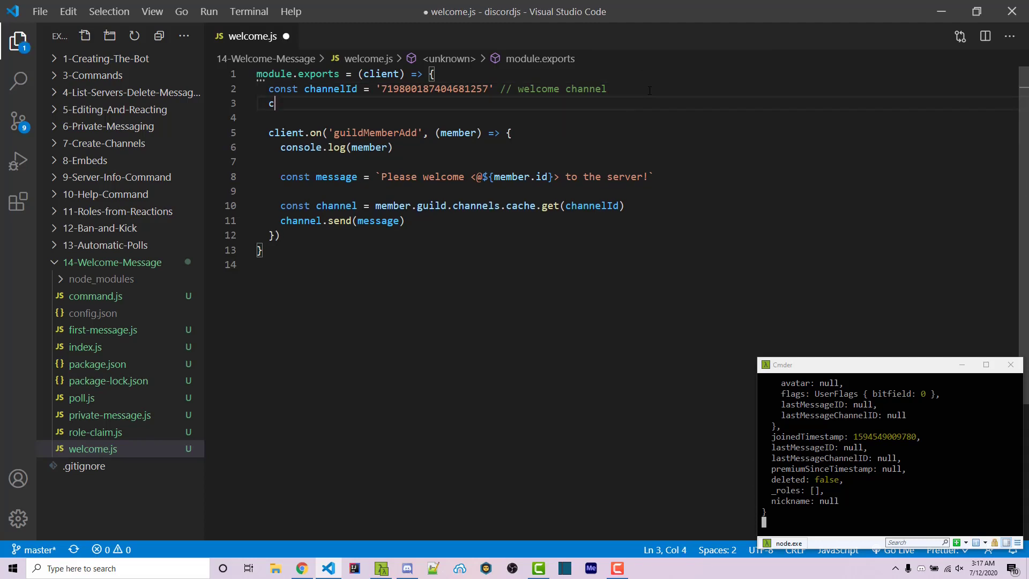
text(onst targetCHannel)
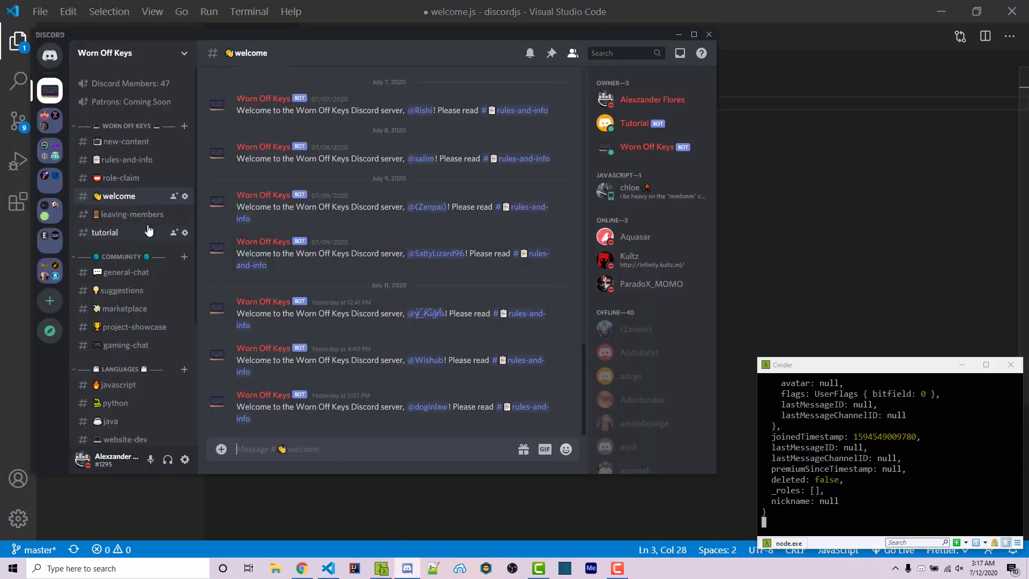
- Open #rules-and-info and right-click it to copy its channel ID
click(125, 160)
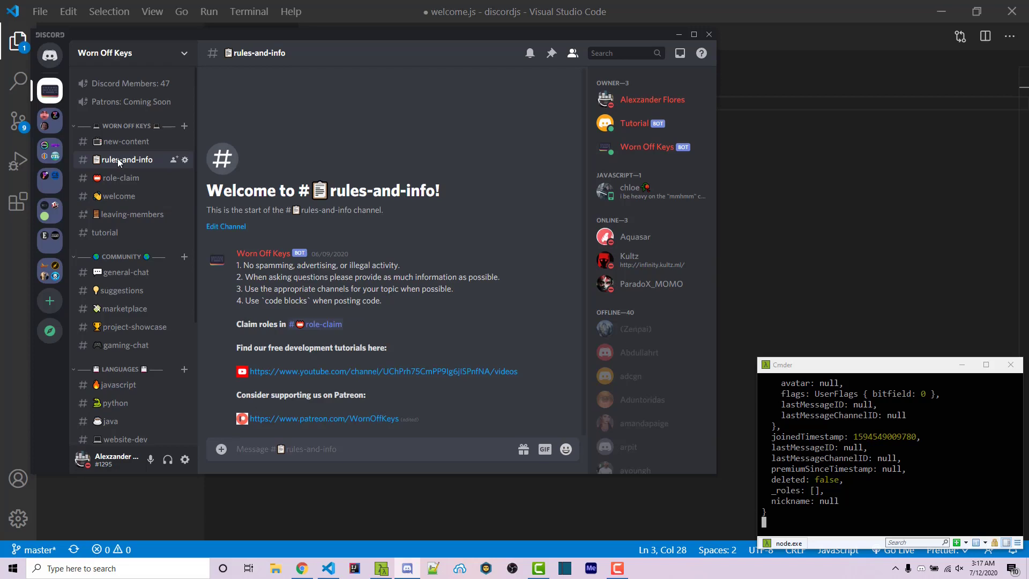
right_click(125, 160)
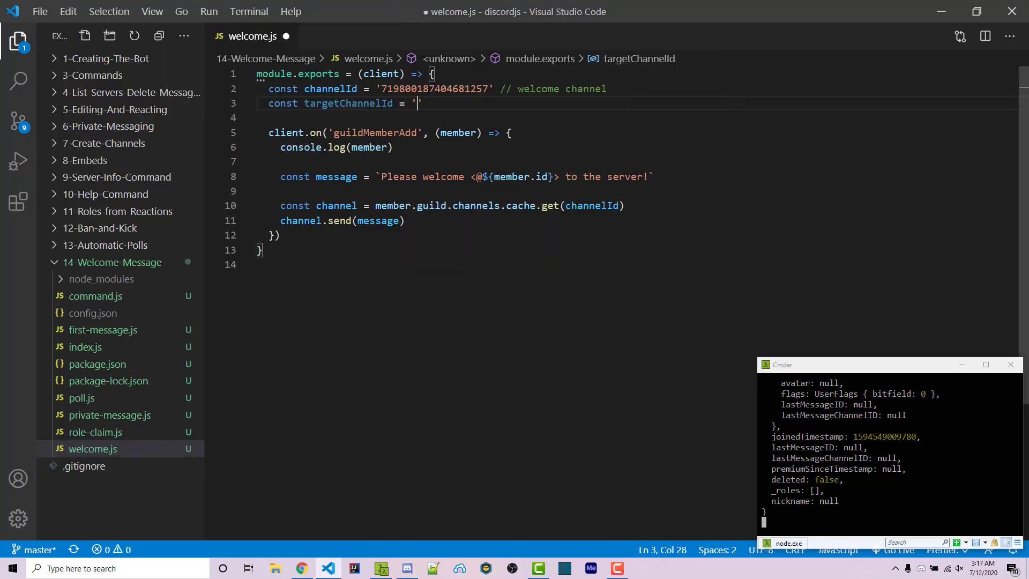
text(719799889973739560')
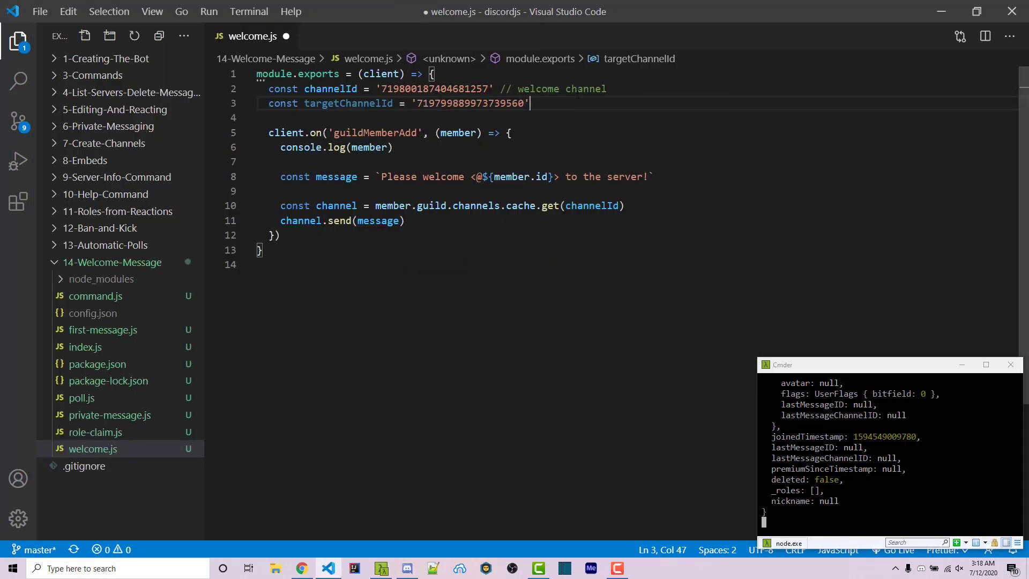
text(// rules and info)
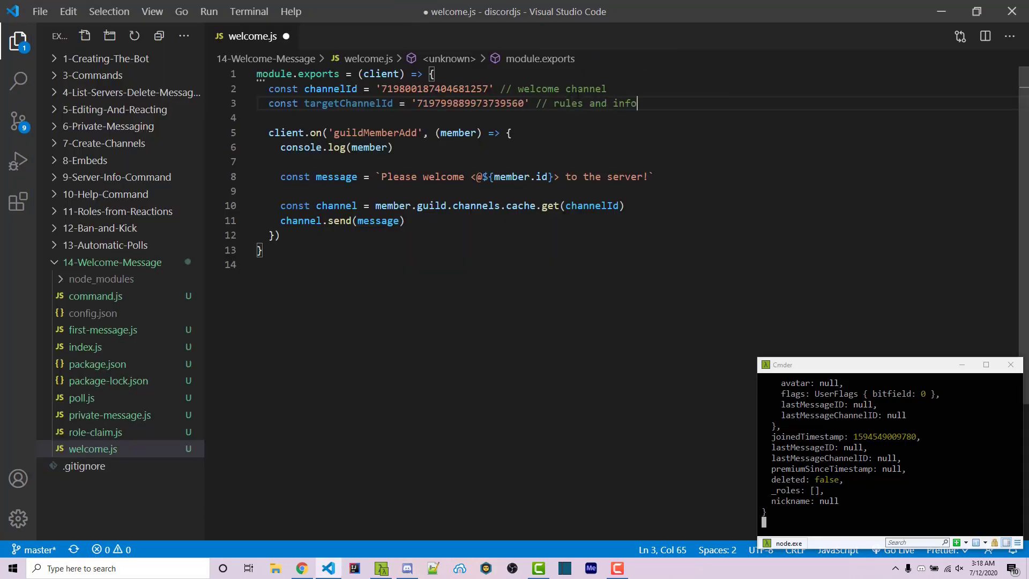
double_click(336, 177)
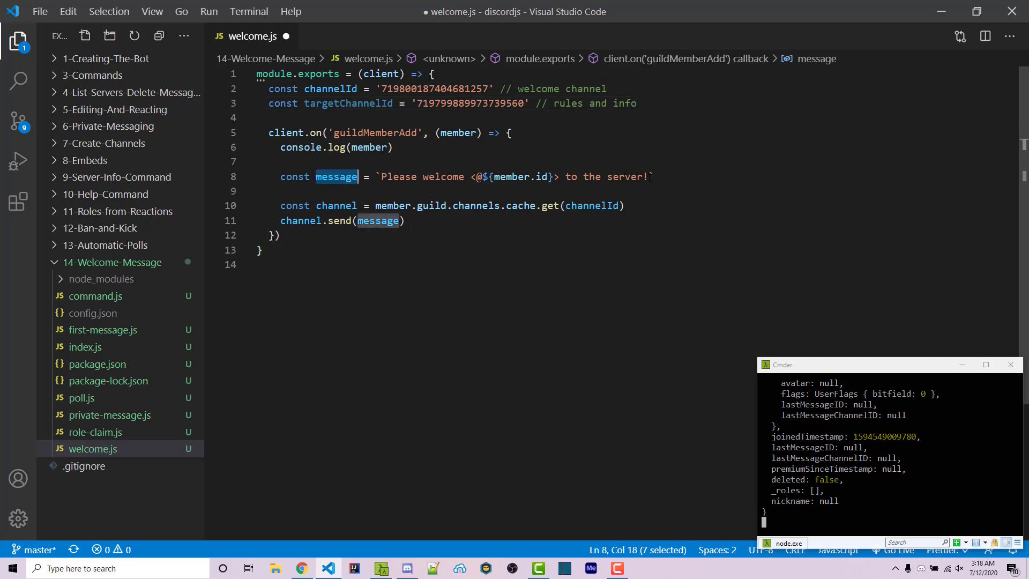
text(Plea)
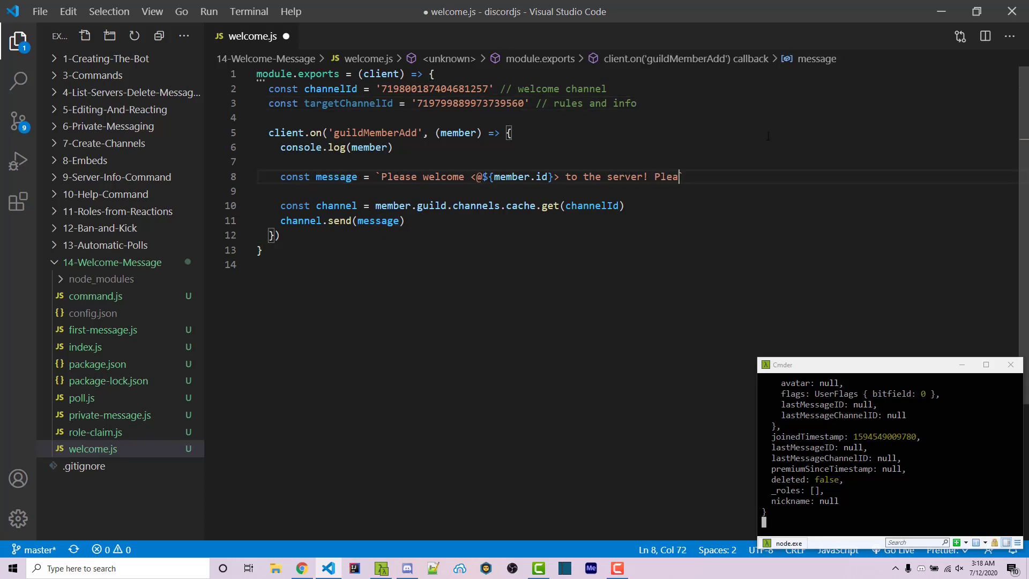
text(se check out ${}`)
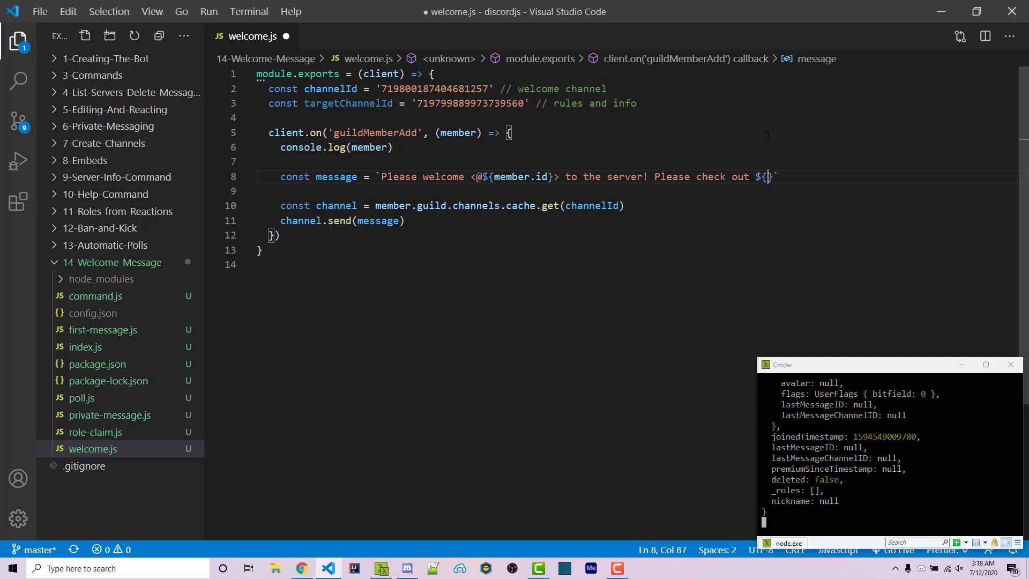
text(mem)
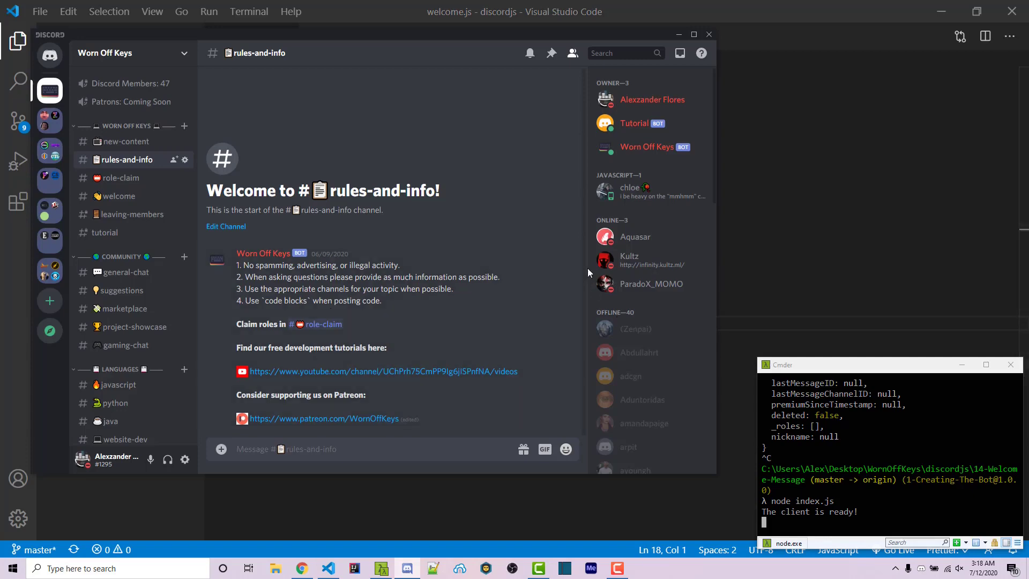
- View the bot's new welcome post for DummyAccount in #welcome, then return to #welcome
click(117, 196)
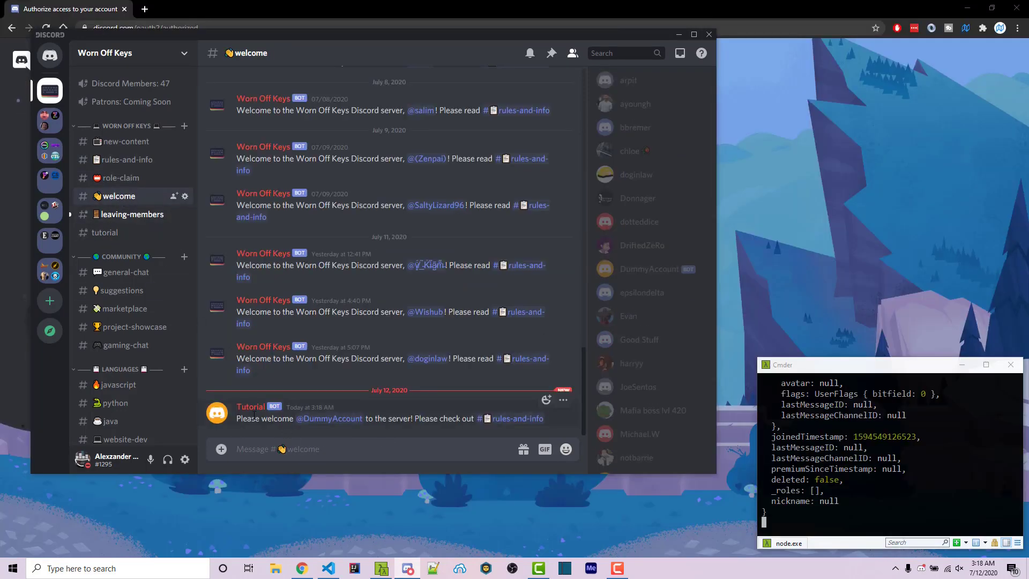
scroll(down, 3)
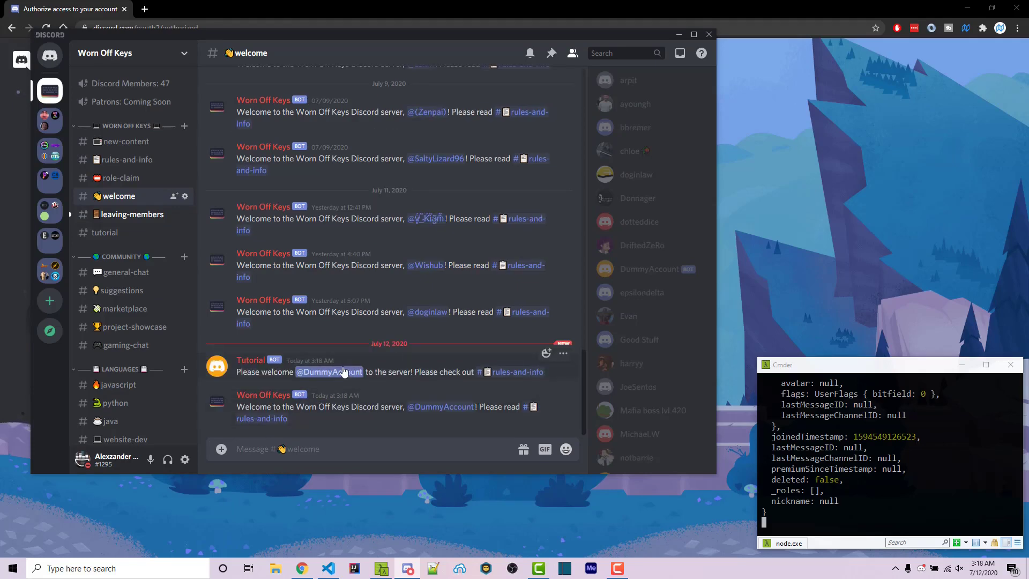
mouse_move(517, 372)
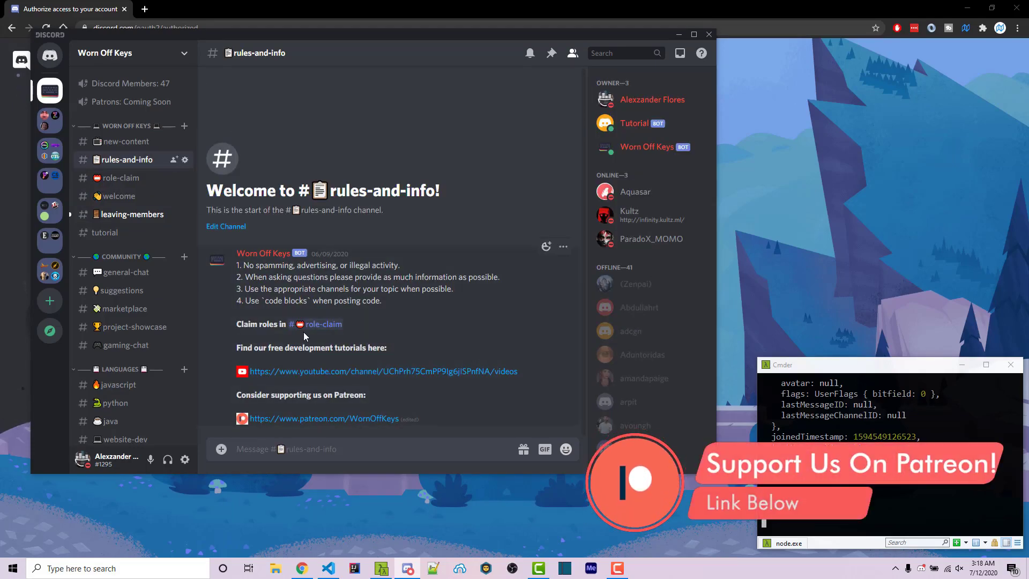
click(118, 195)
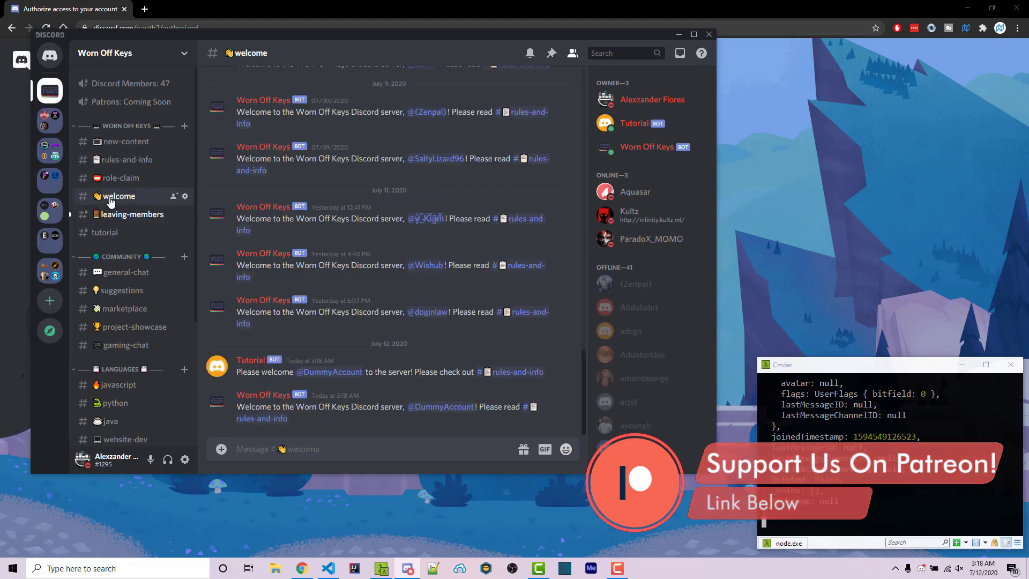